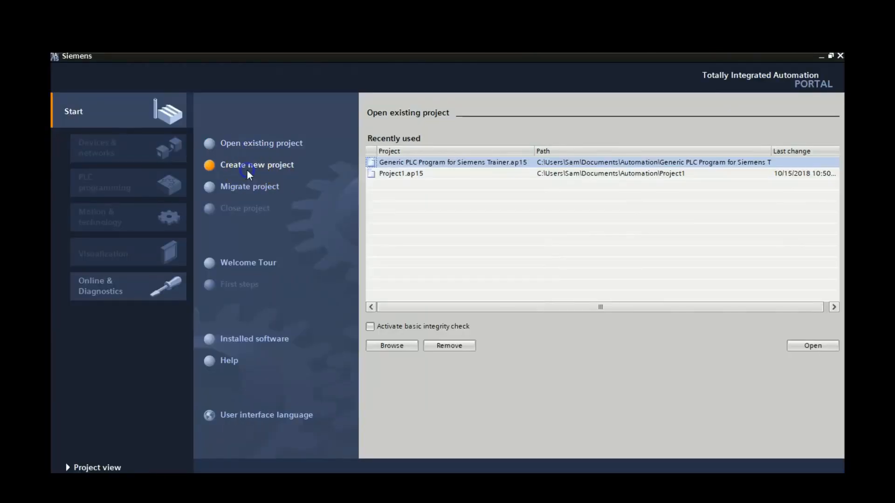
# Create project 'Generic PLC Program for Siemens Trainer' with author Pete
pyautogui.click(256, 164)
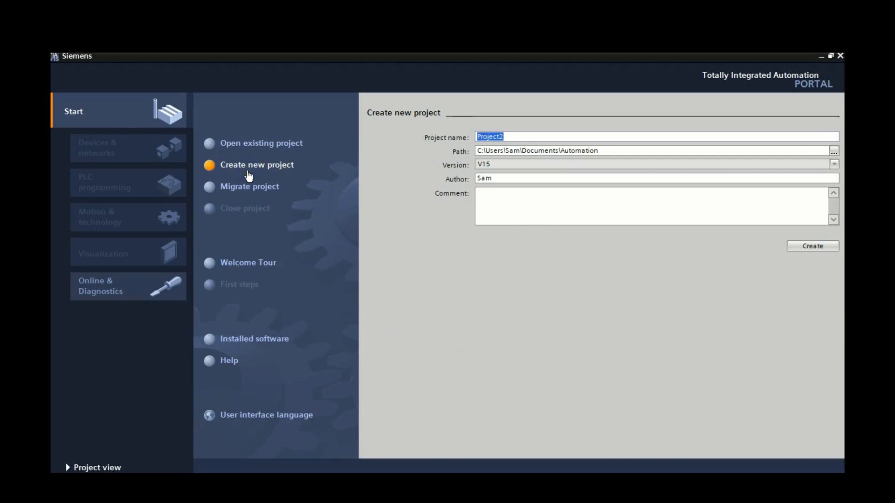
pyautogui.write('Generic')
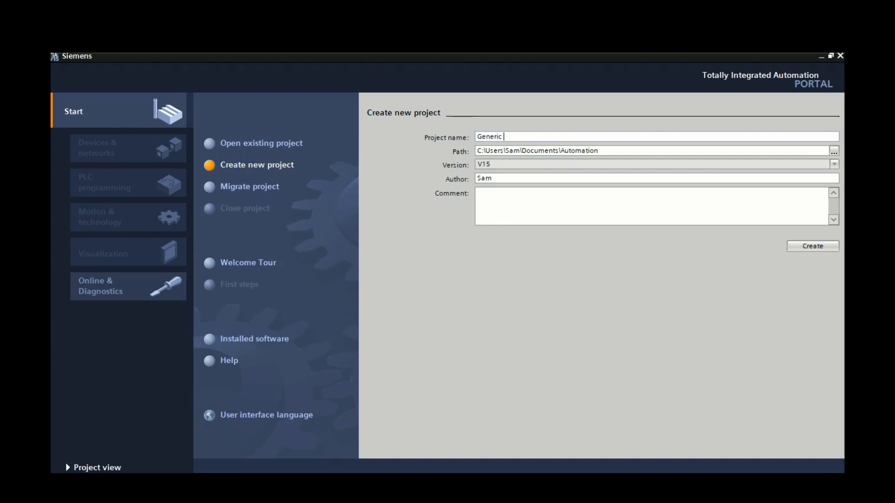
pyautogui.write('PLC PRo')
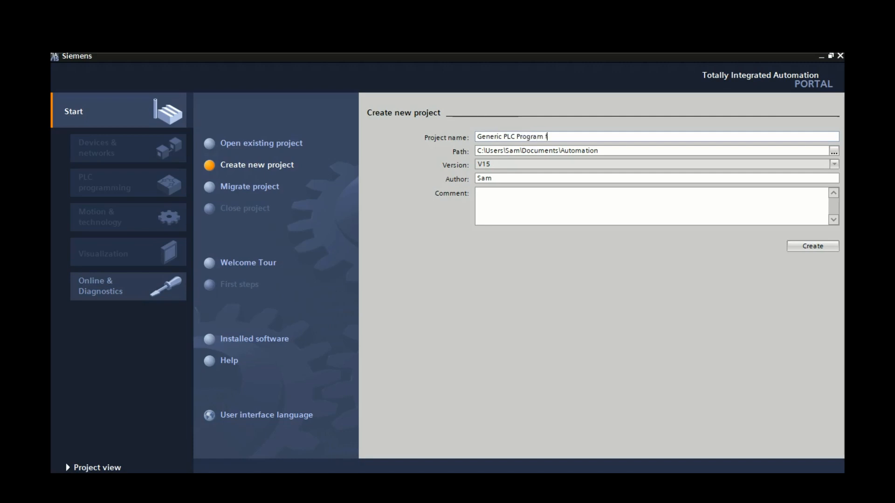
pyautogui.write('or Siem')
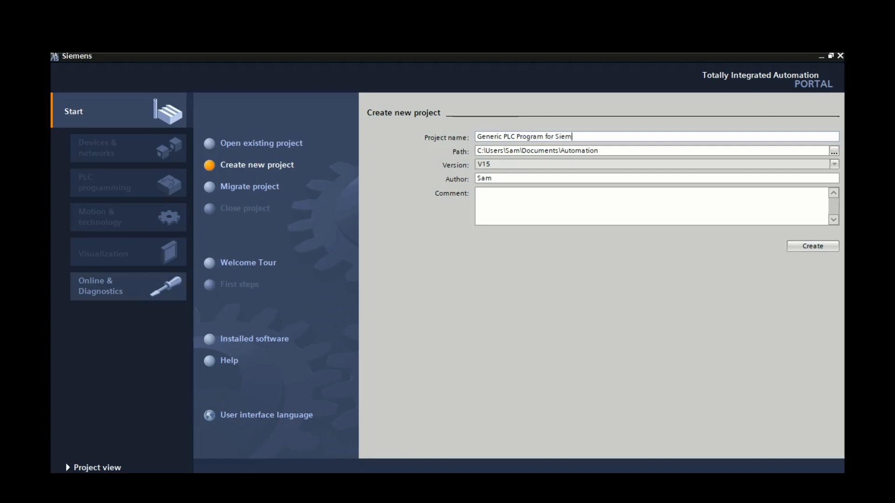
pyautogui.write('ens Trainer')
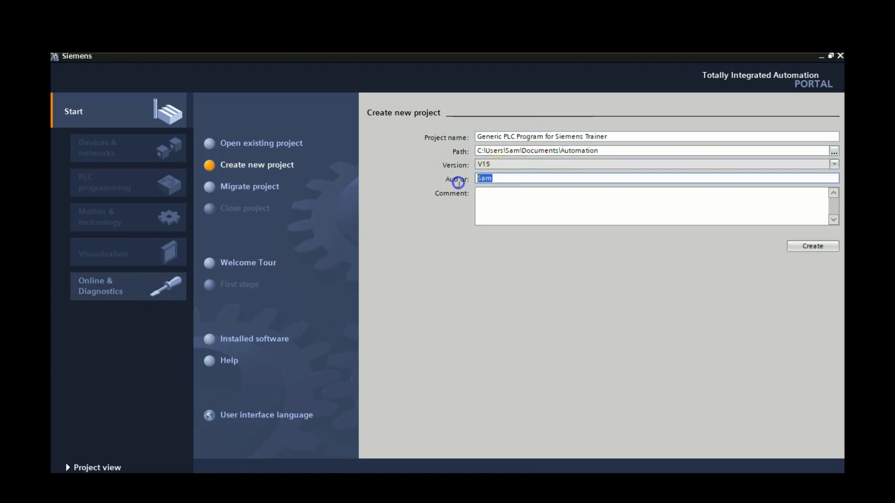
pyautogui.write('Pete')
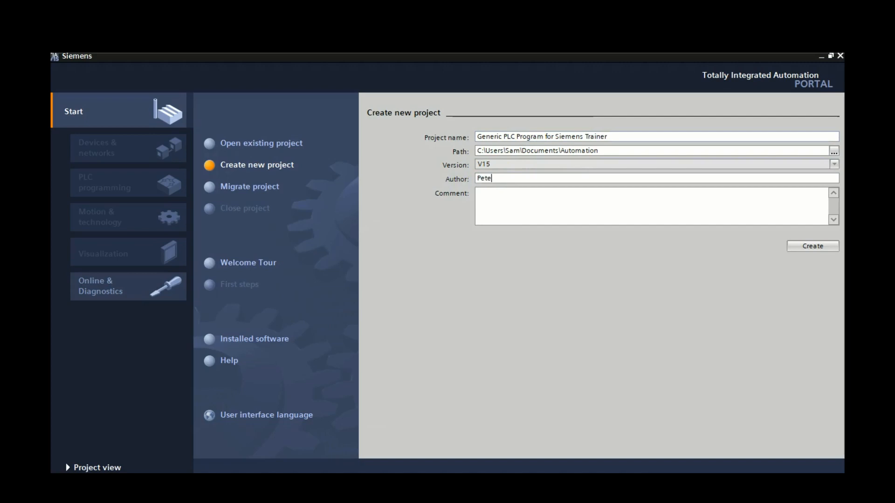
pyautogui.click(812, 246)
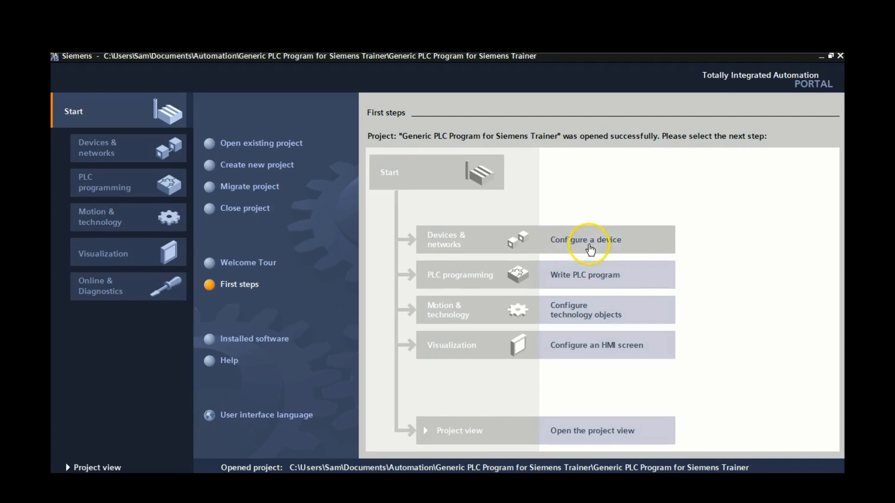
# Add an Unspecified CPU 1200 (6ES7 2XX-XXXXX-XXXX) from the SIMATIC S7-1200 family as PLC_1
pyautogui.click(585, 239)
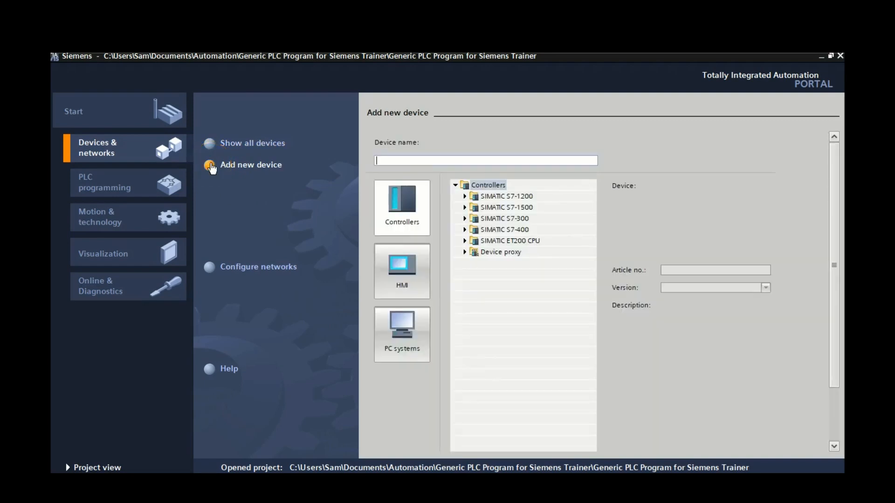
pyautogui.click(464, 196)
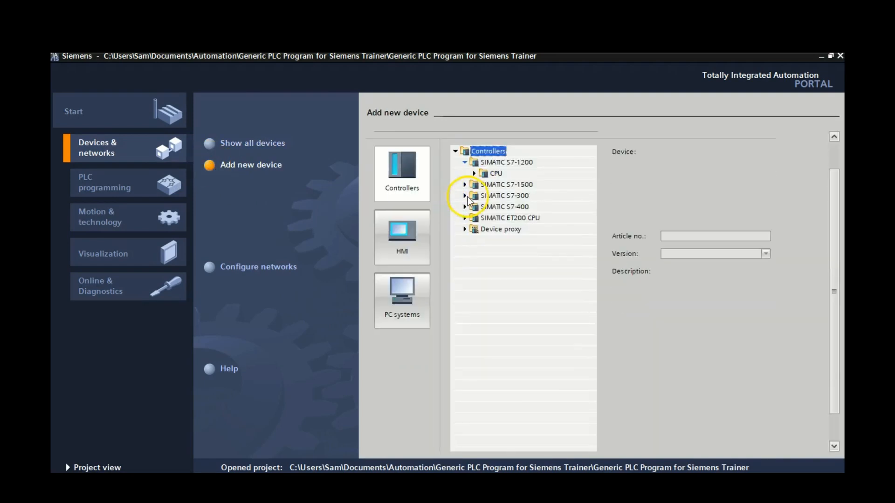
pyautogui.click(464, 173)
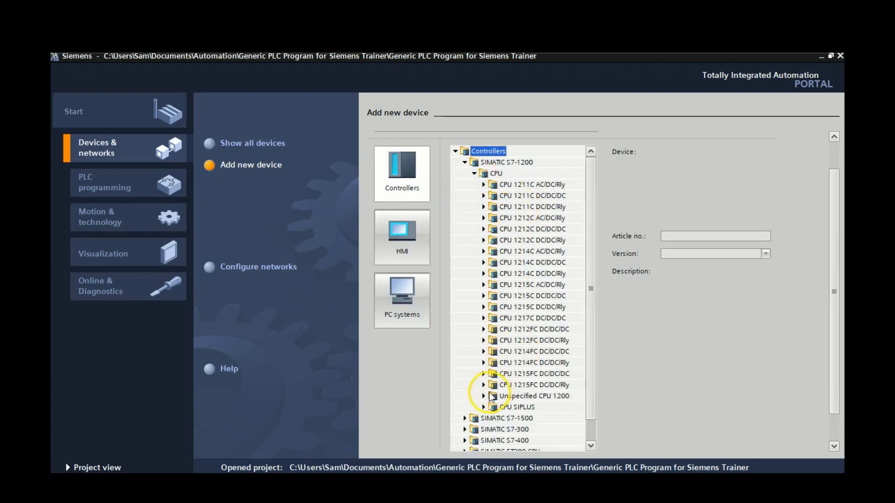
pyautogui.click(483, 396)
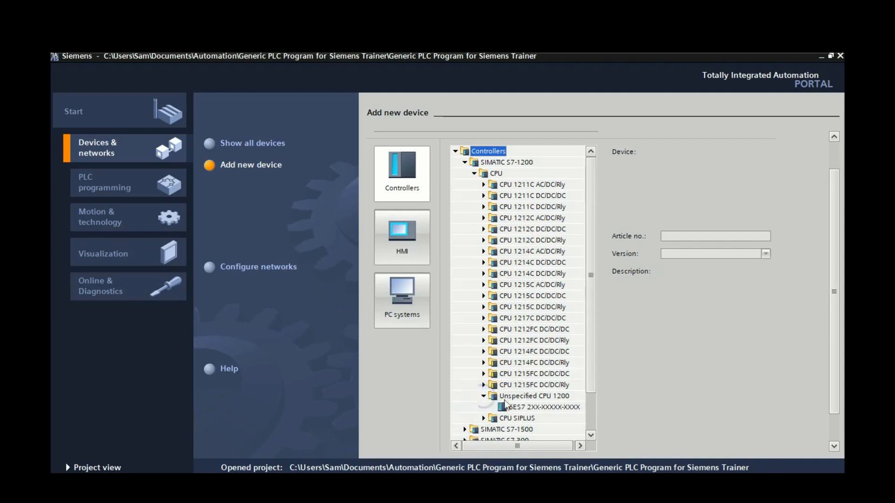
pyautogui.click(537, 407)
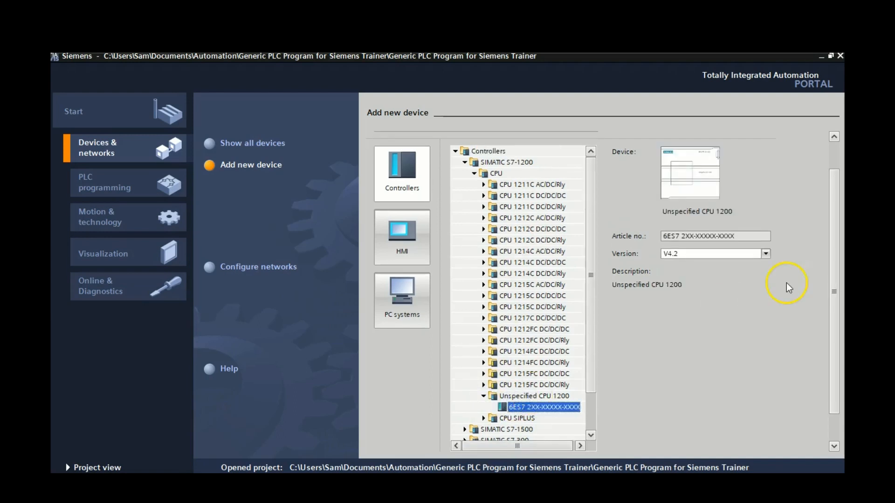
pyautogui.scroll(-3)
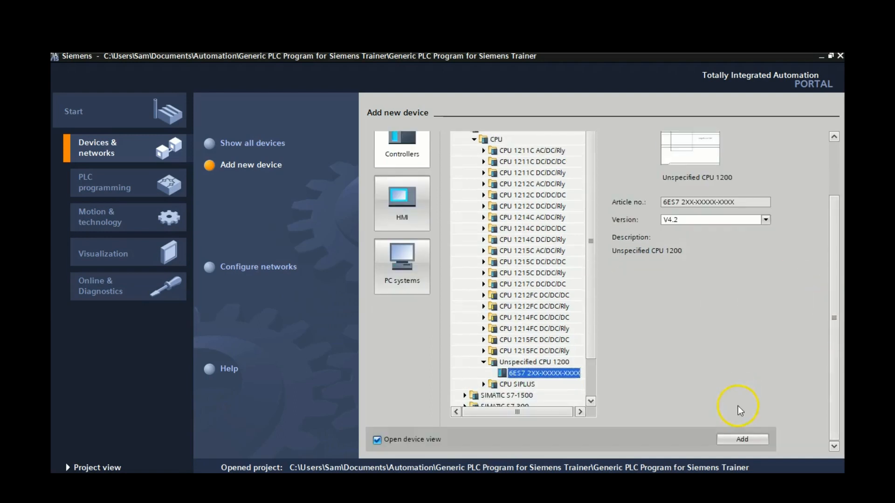
pyautogui.click(740, 439)
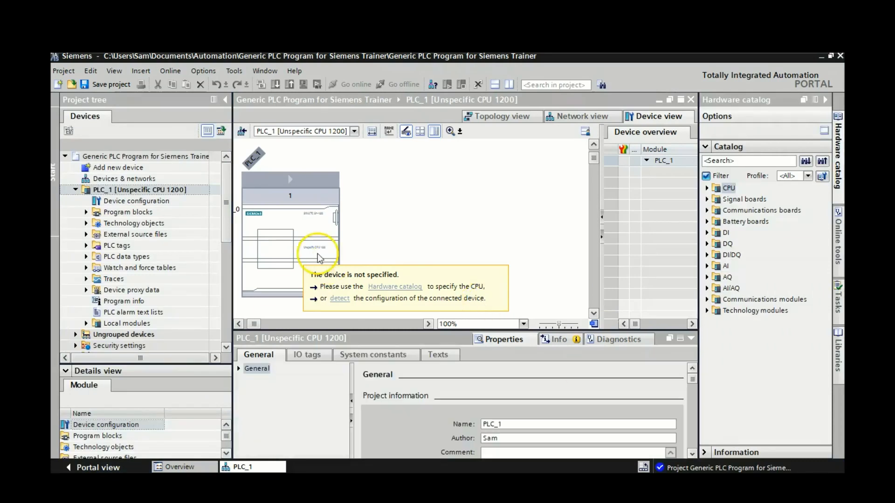
pyautogui.moveTo(339, 301)
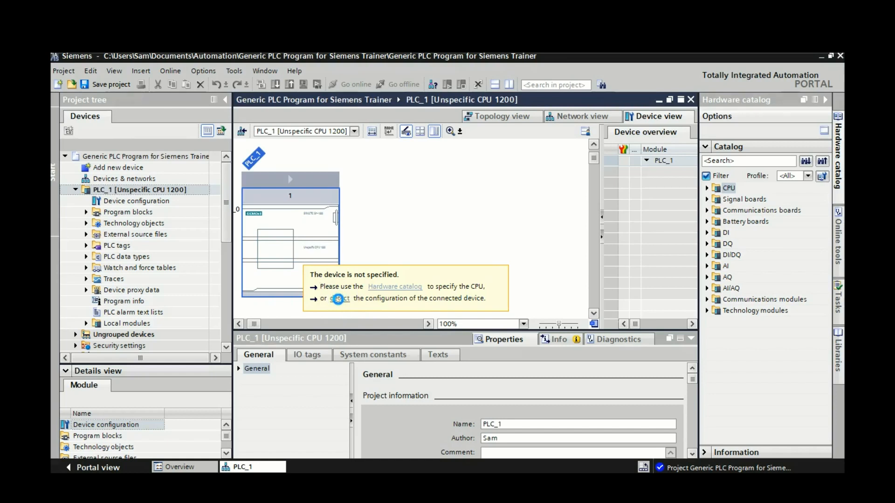
# Detect PLC_1's hardware over PN/IE via the Intel Ethernet adapter and search for accessible devices
pyautogui.click(338, 298)
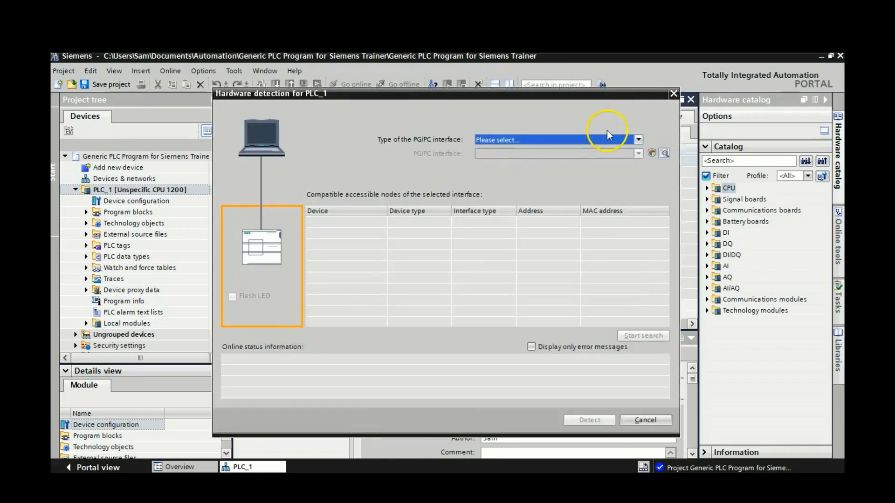
pyautogui.click(637, 138)
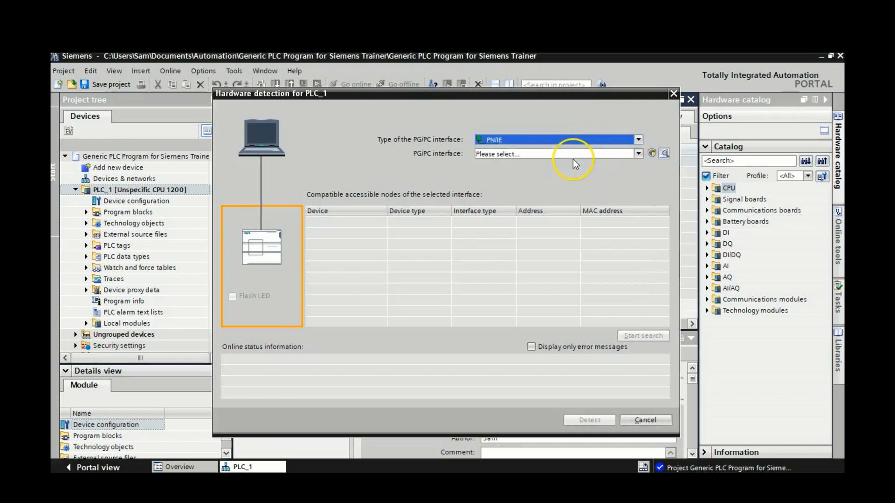
pyautogui.click(647, 154)
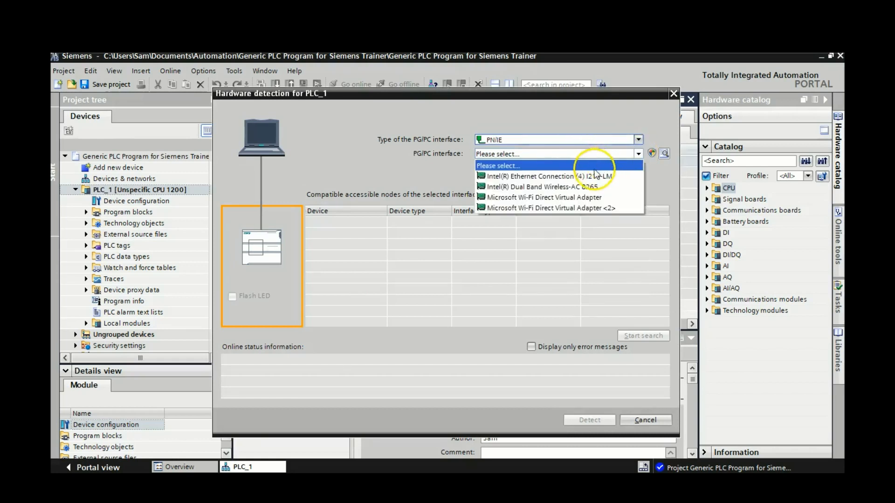
pyautogui.click(548, 176)
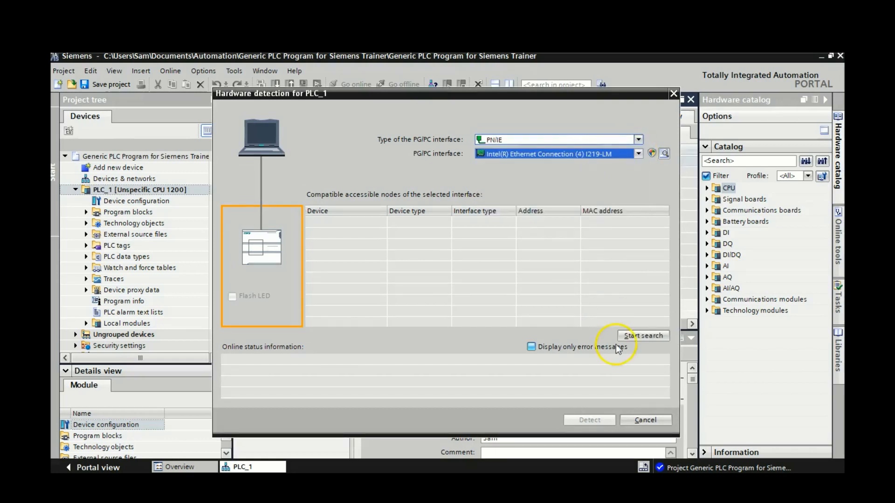
pyautogui.click(642, 335)
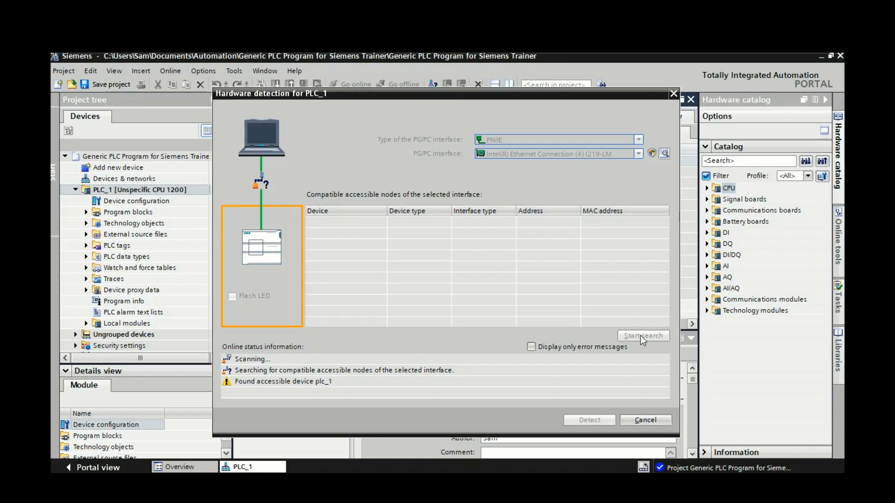
# Select found plc_1, flash its LED to identify it, and detect its configuration
pyautogui.click(640, 335)
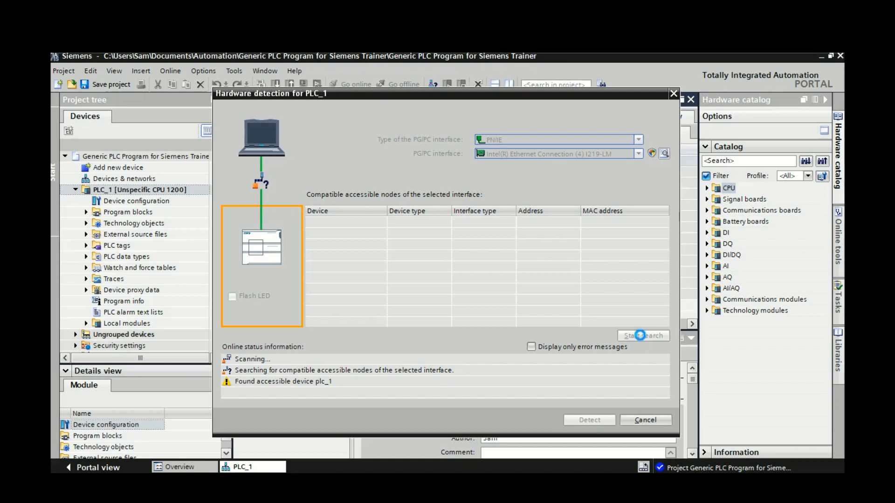
pyautogui.click(642, 335)
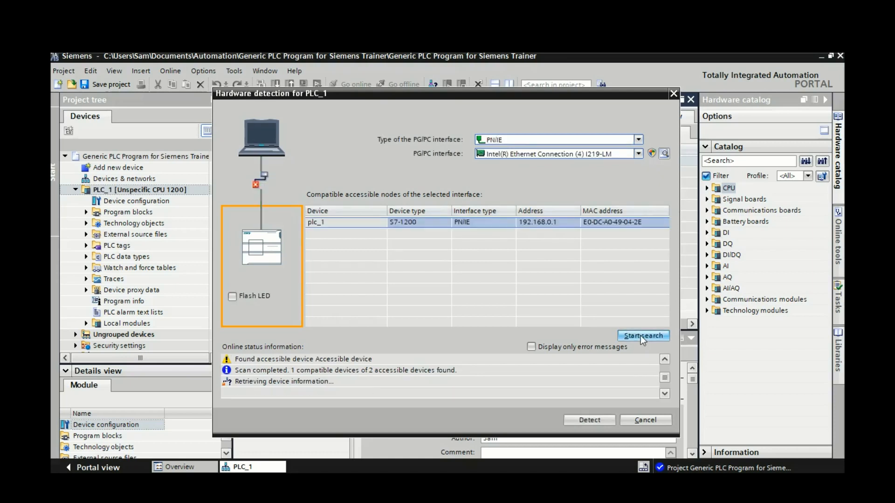
pyautogui.click(643, 335)
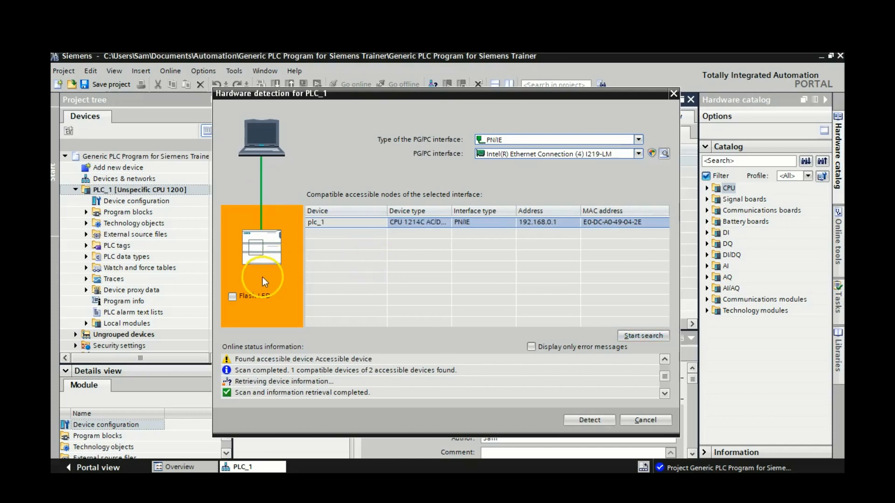
pyautogui.moveTo(596, 231)
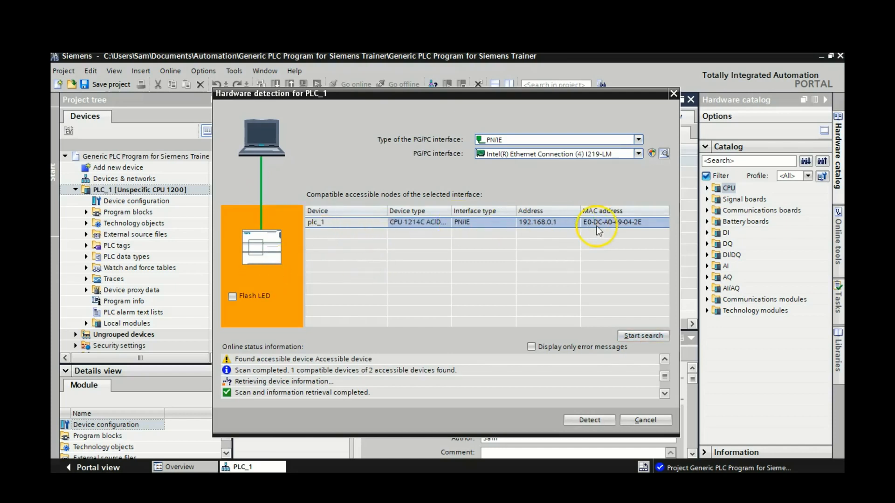
pyautogui.click(232, 296)
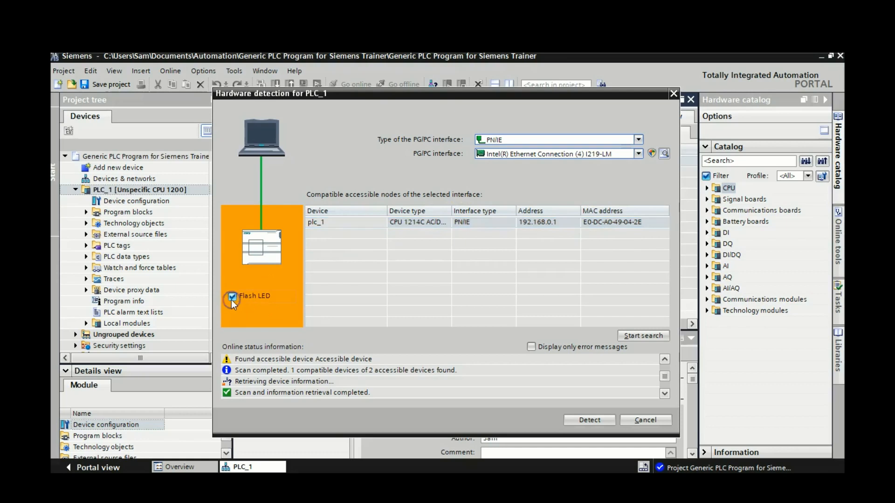
pyautogui.moveTo(411, 336)
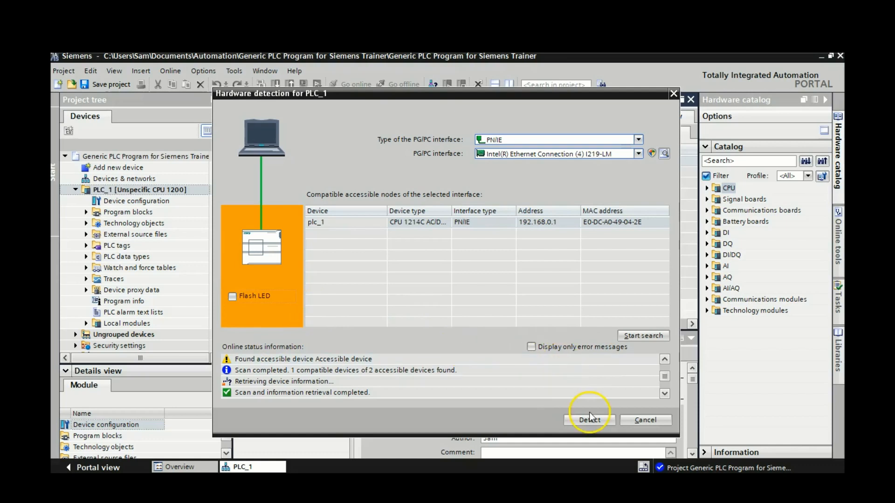
pyautogui.click(589, 420)
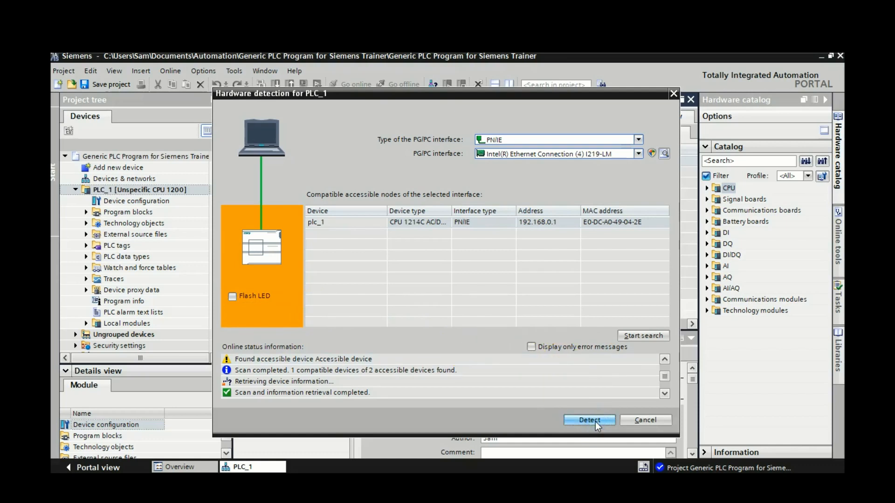
# Confirm detection and change PLC_1's project author to Pete
pyautogui.click(589, 421)
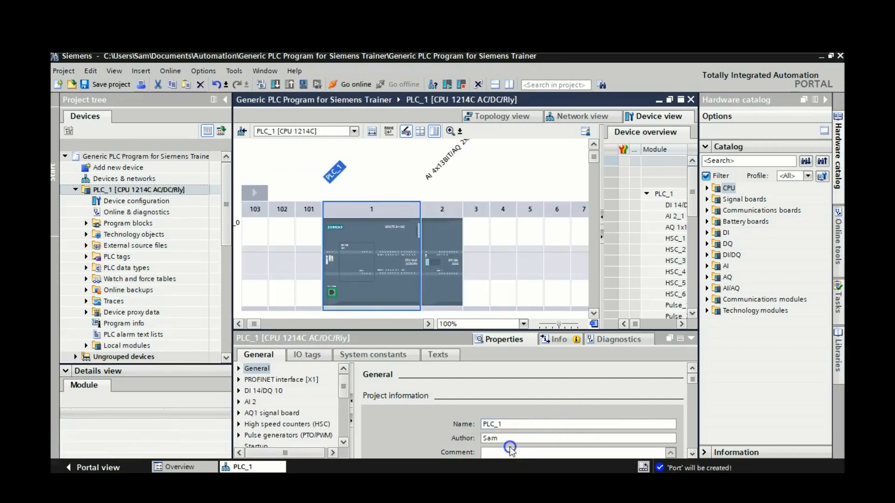
pyautogui.doubleClick(491, 438)
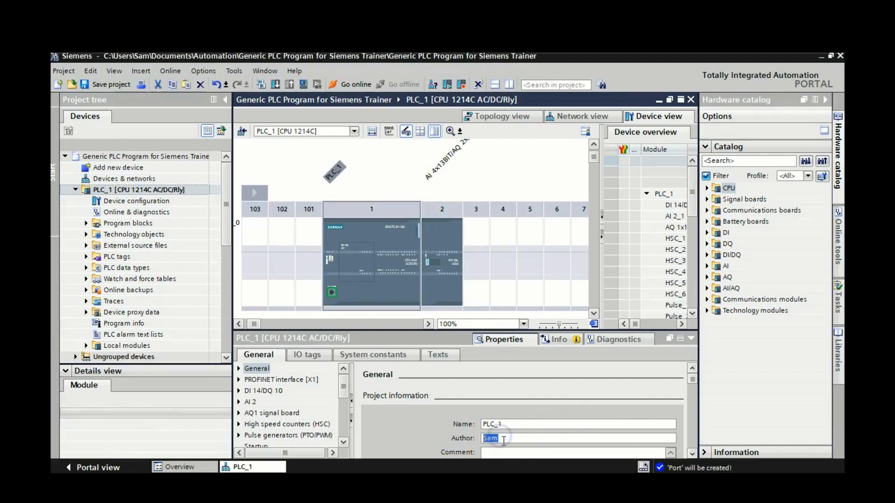
pyautogui.write('Pete')
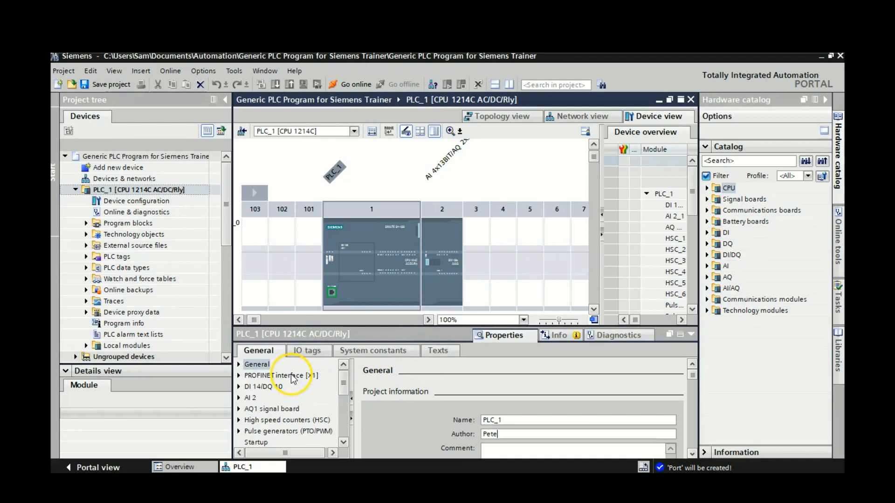
# Set the PROFINET interface [X1] author to Pete, keeping IP 192.168.0.1
pyautogui.click(280, 375)
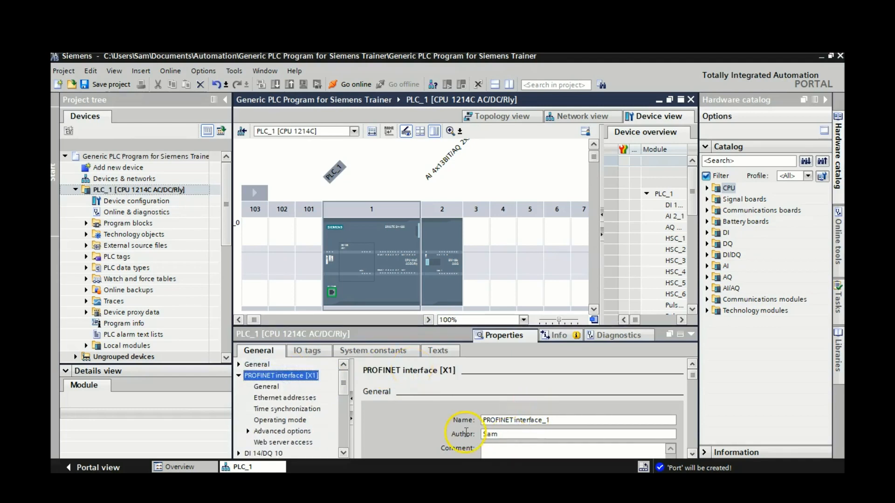
pyautogui.doubleClick(489, 434)
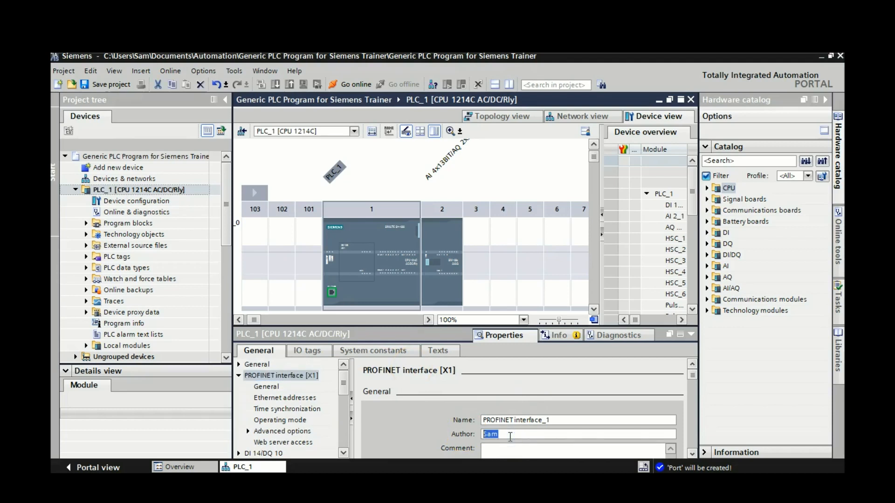
pyautogui.write('P')
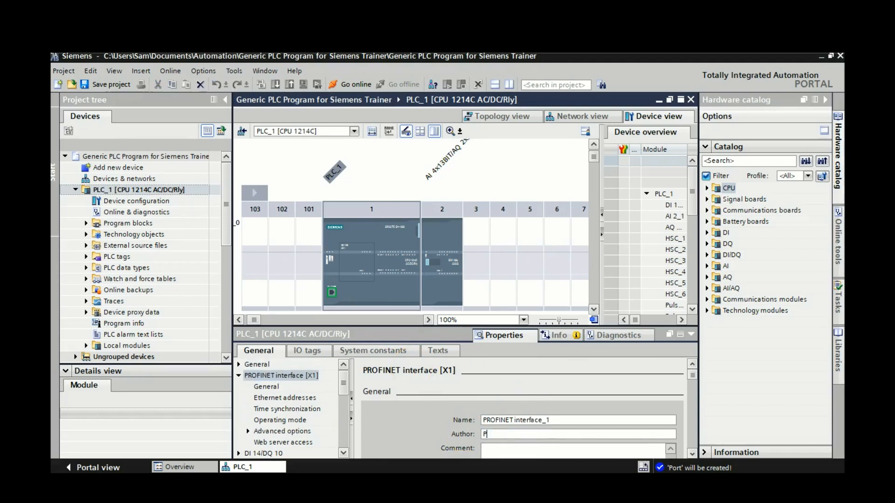
pyautogui.write('ete')
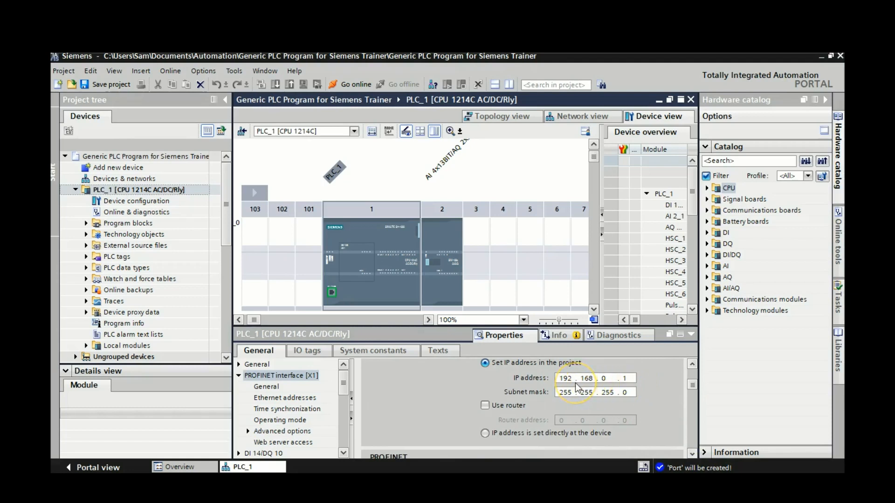
pyautogui.moveTo(242, 220)
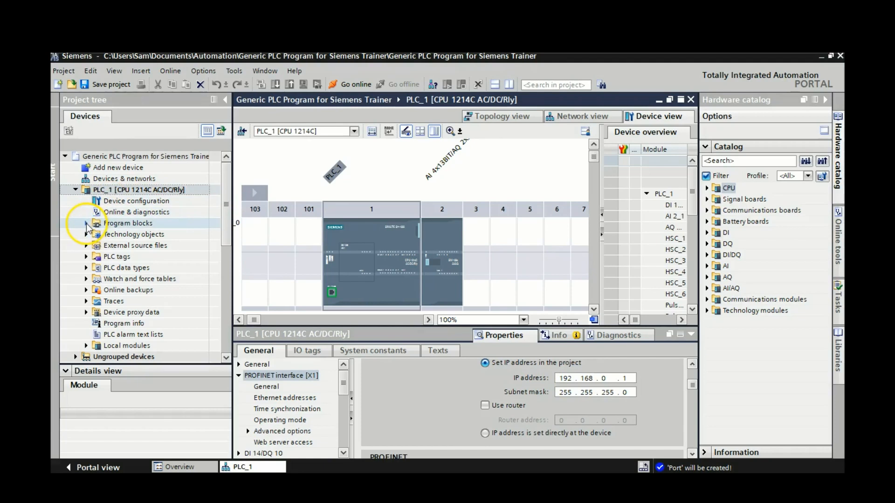
# Open Main [OB1] from Program blocks for editing and save the project
pyautogui.click(85, 222)
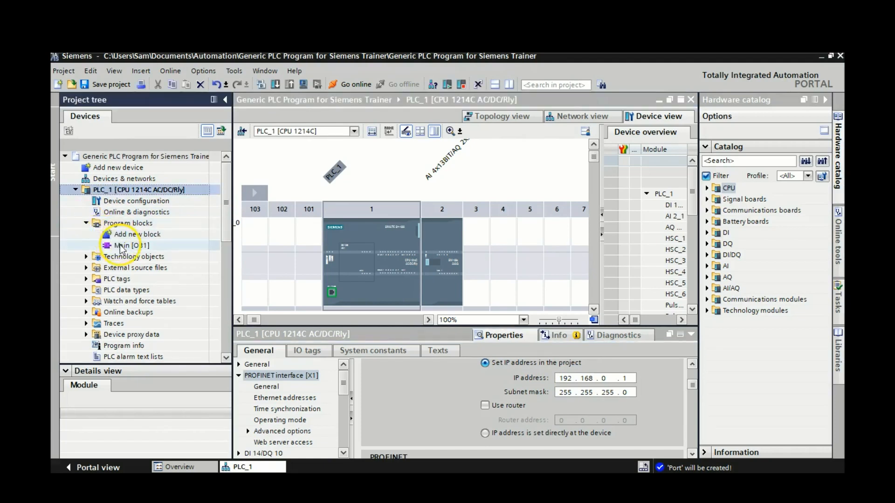
pyautogui.click(132, 245)
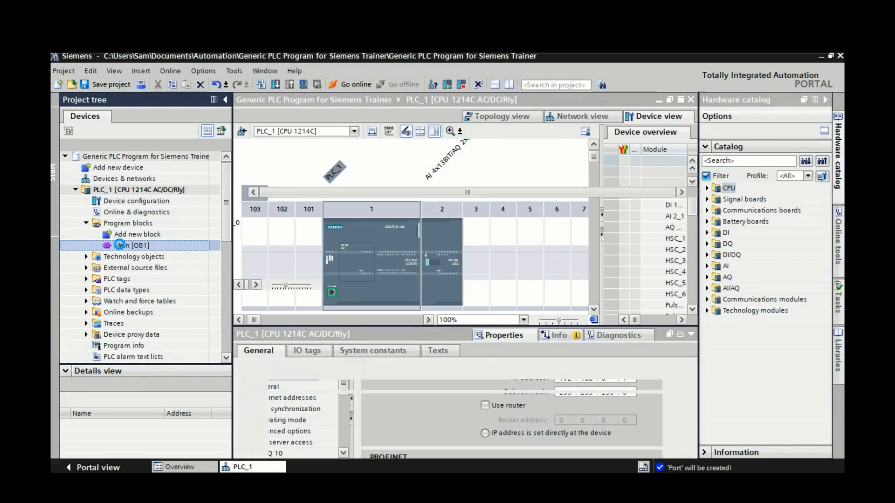
pyautogui.doubleClick(135, 245)
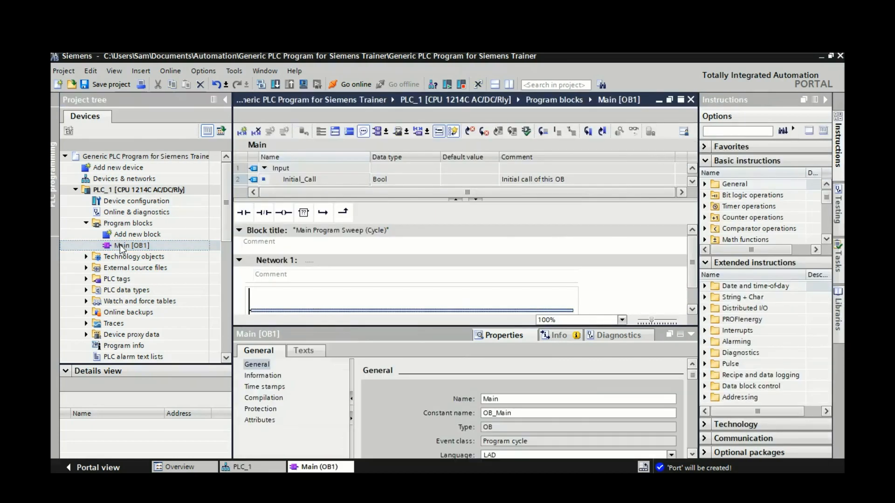
pyautogui.moveTo(111, 89)
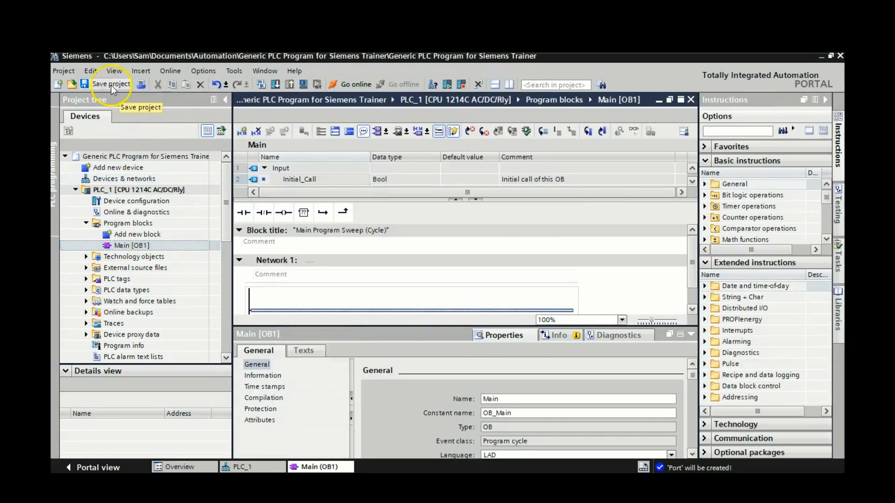
pyautogui.click(111, 84)
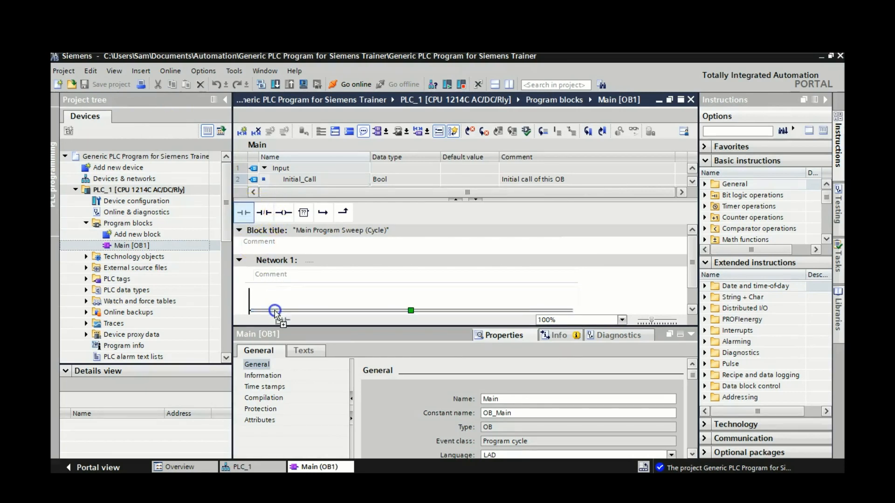
# Place a normally open contact on %I0.0 driving a coil on %Q0.0 in Network 1
pyautogui.click(240, 230)
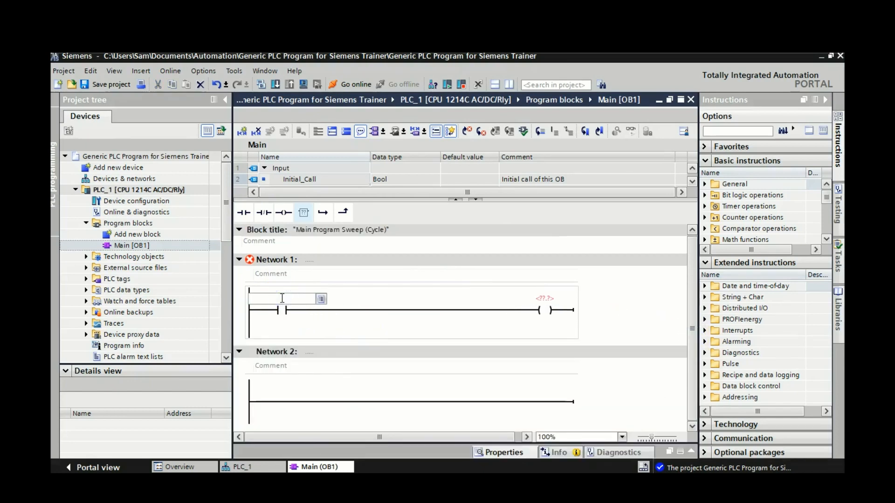
pyautogui.write('%')
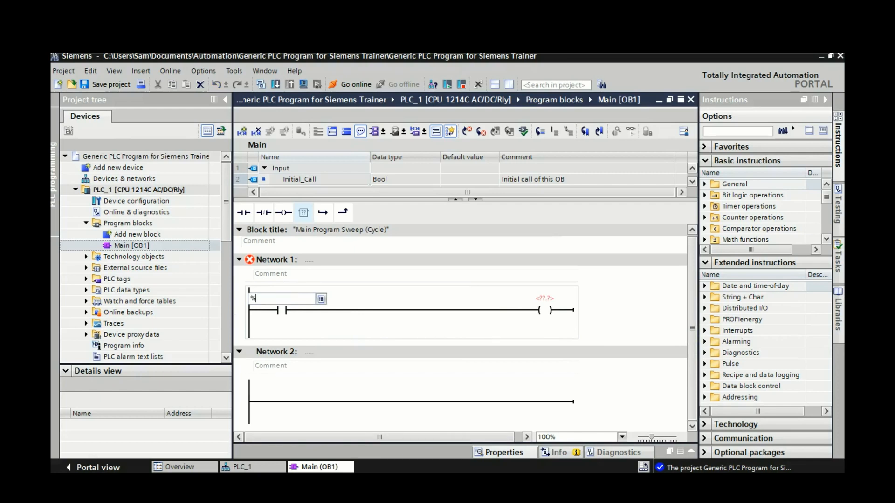
pyautogui.write('i')
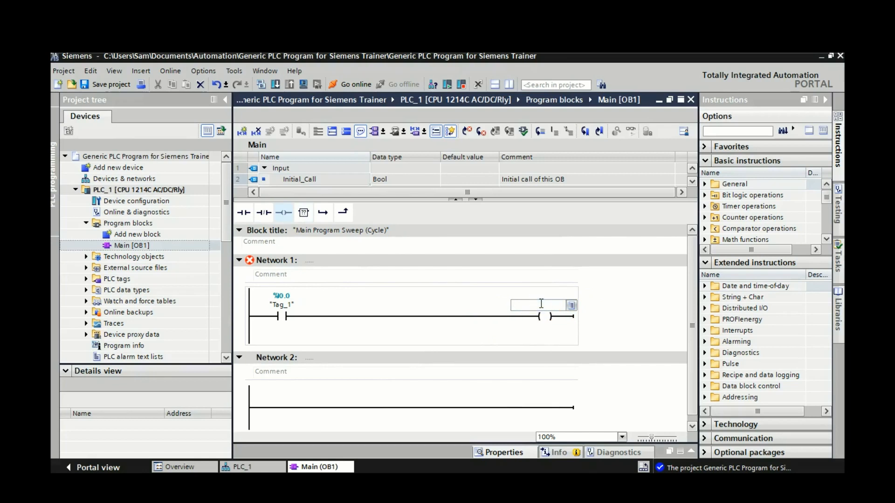
pyautogui.write('%q0')
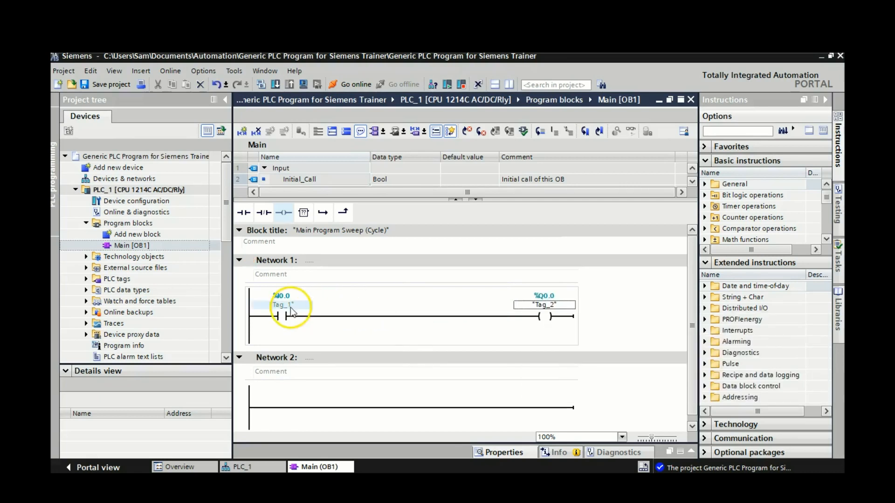
# Rename the %I0.0 contact's tag to Start PB
pyautogui.rightClick(291, 305)
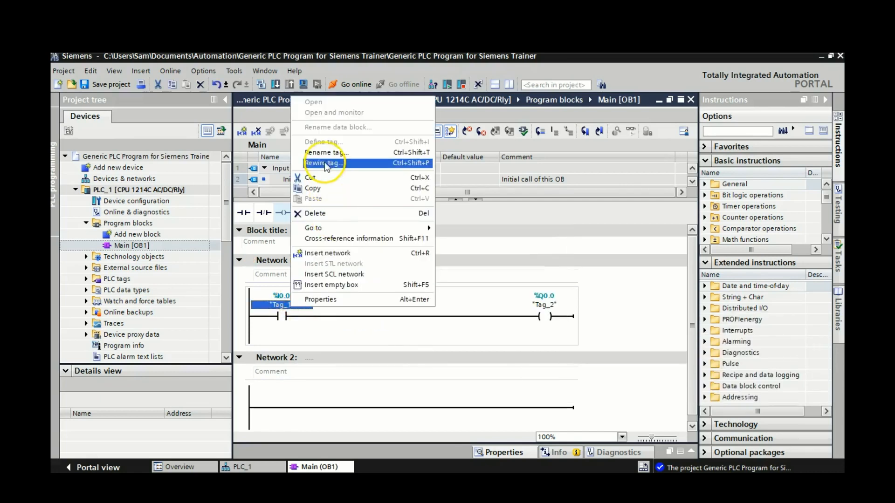
pyautogui.click(326, 152)
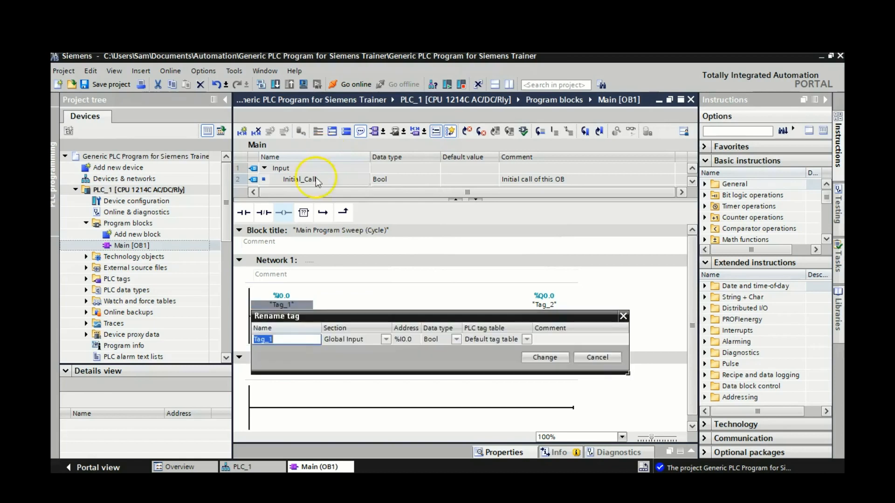
pyautogui.write('Start PB')
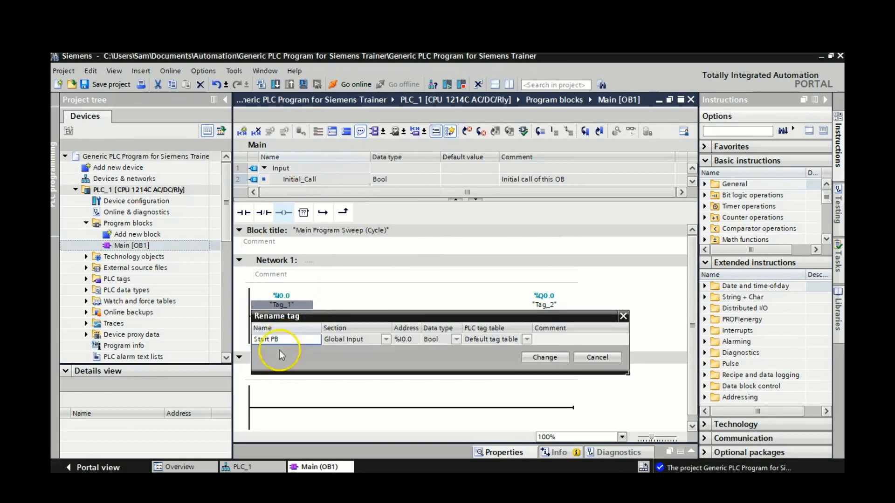
pyautogui.click(544, 356)
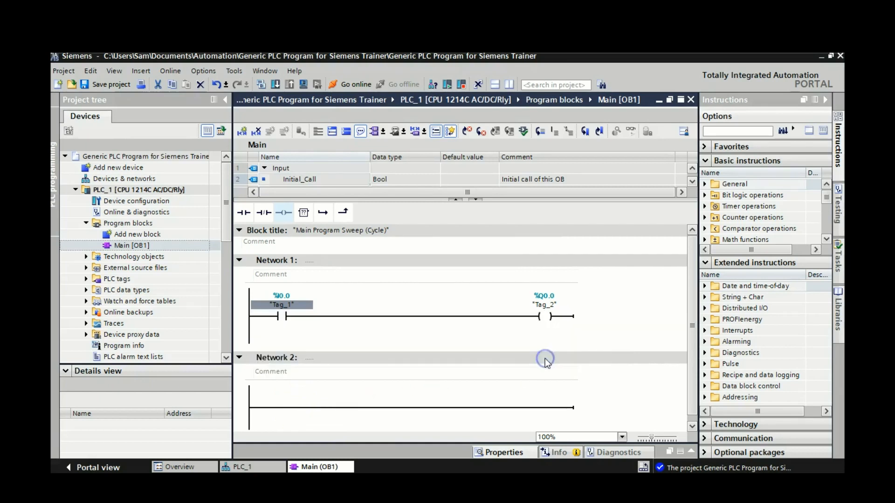
# Rename the %Q0.0 coil's tag to Ouput 0
pyautogui.rightClick(544, 304)
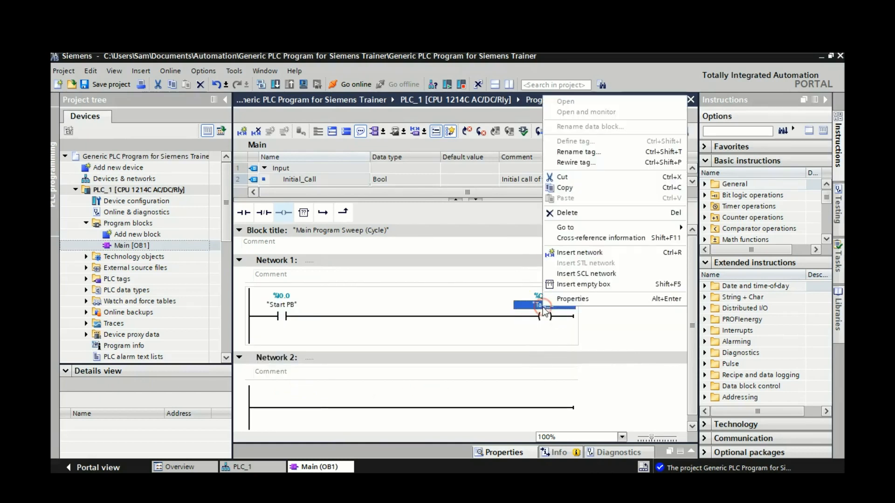
pyautogui.click(578, 152)
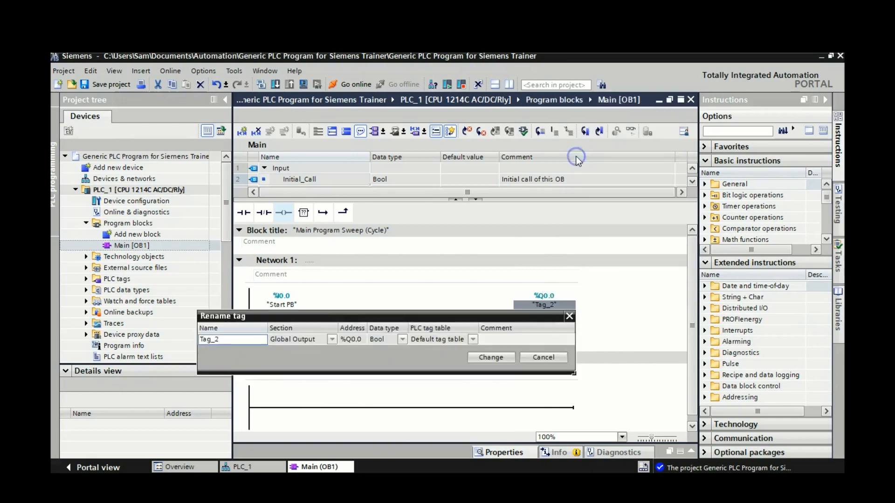
pyautogui.write('Ouput 0')
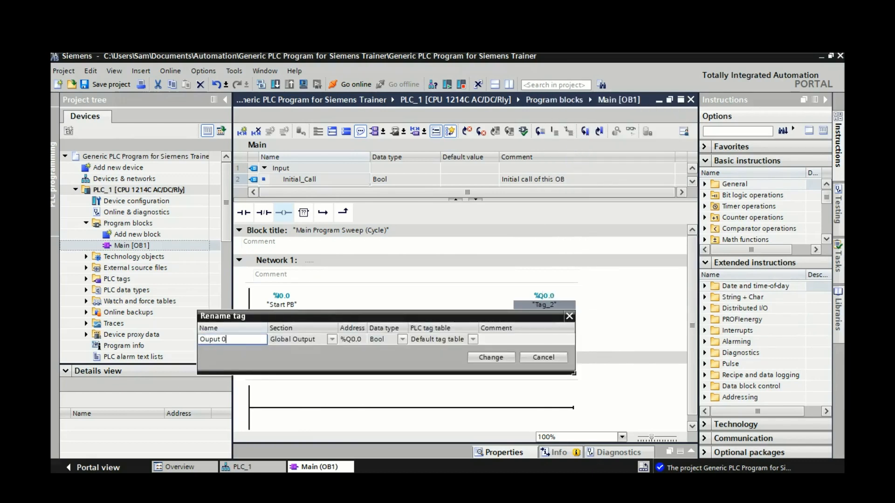
pyautogui.click(490, 357)
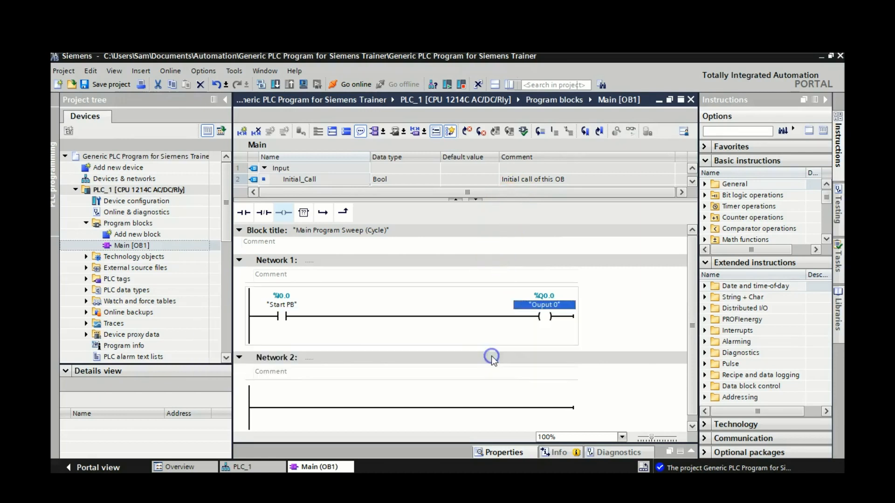
pyautogui.moveTo(289, 169)
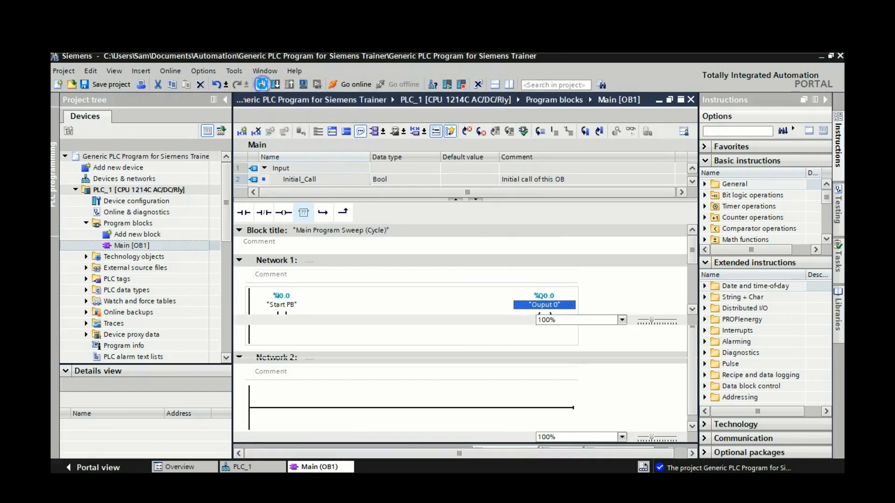
# Start a download to device, bringing up extended download settings for PLC_1
pyautogui.click(261, 84)
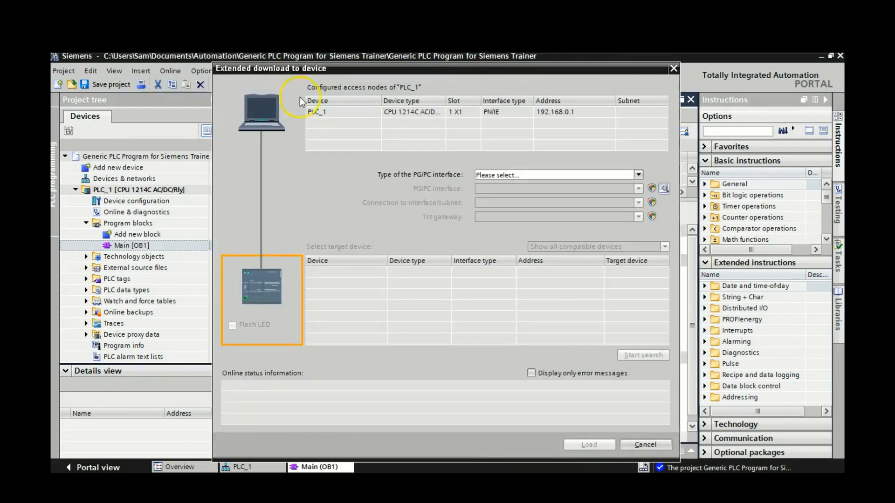
# Search over PN/IE via the Intel Ethernet adapter and find PLC_1 (CPU 1214C) at 192.168.0.1
pyautogui.click(638, 175)
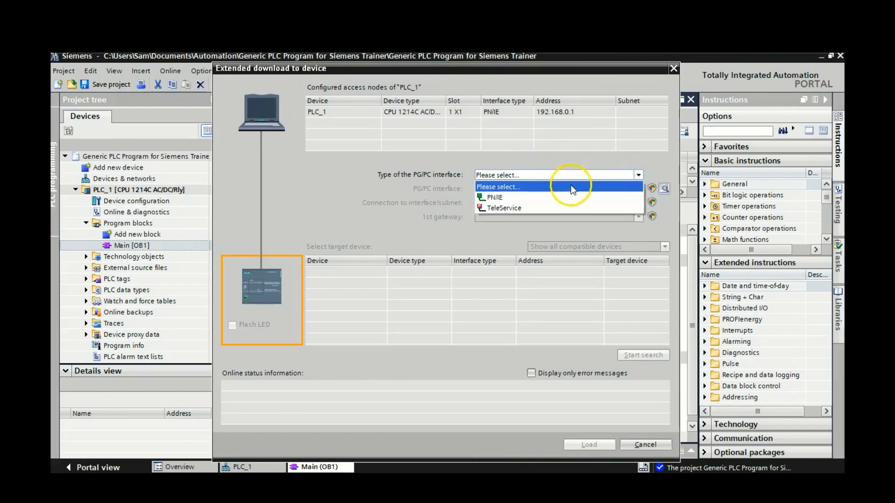
pyautogui.click(491, 197)
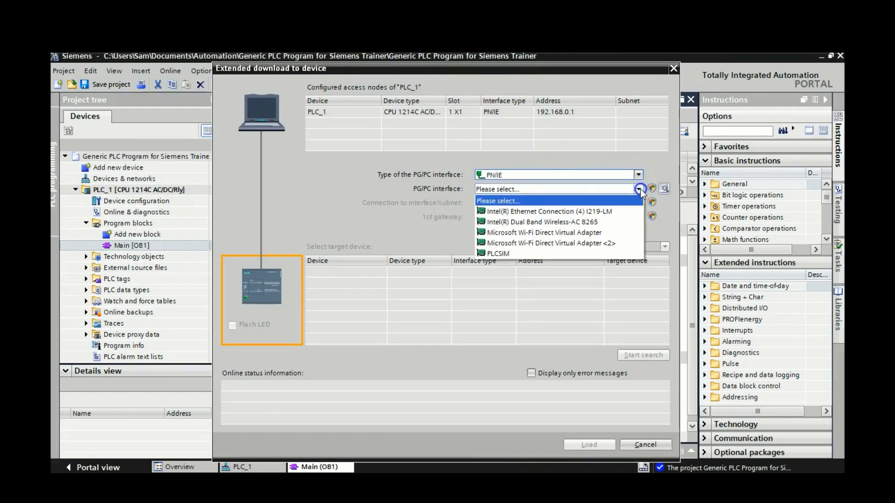
pyautogui.click(546, 212)
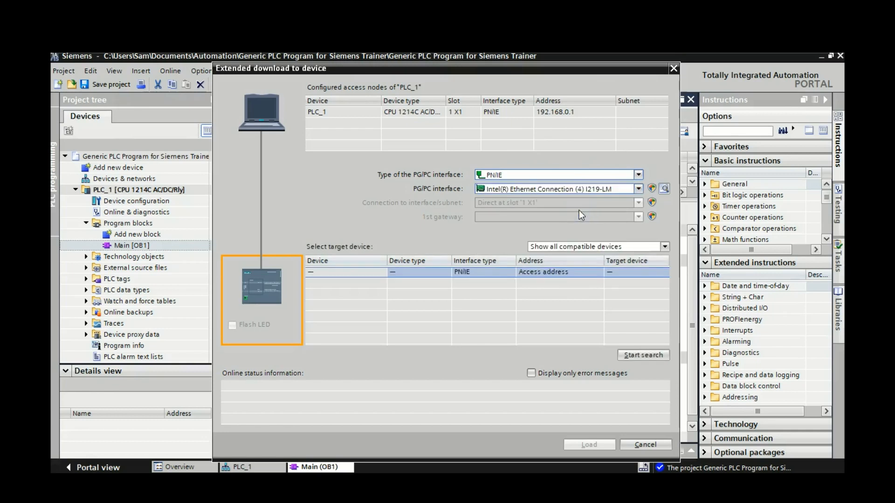
pyautogui.click(642, 354)
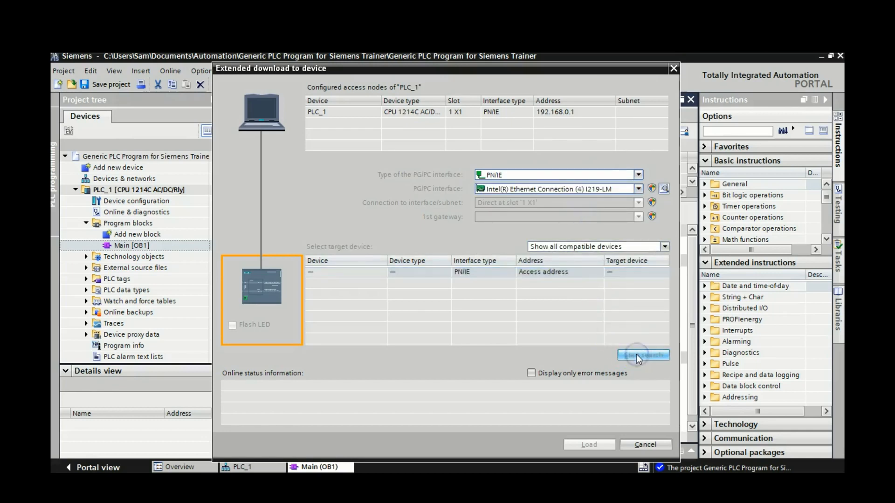
pyautogui.click(642, 354)
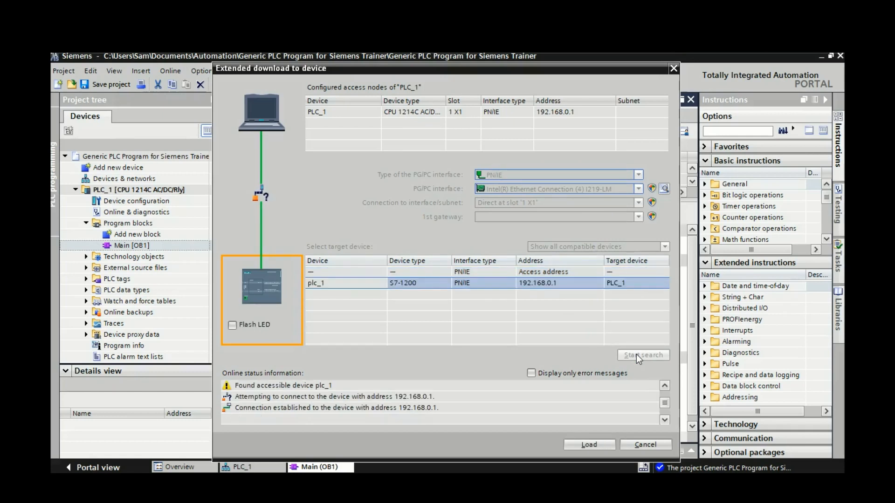
pyautogui.click(642, 355)
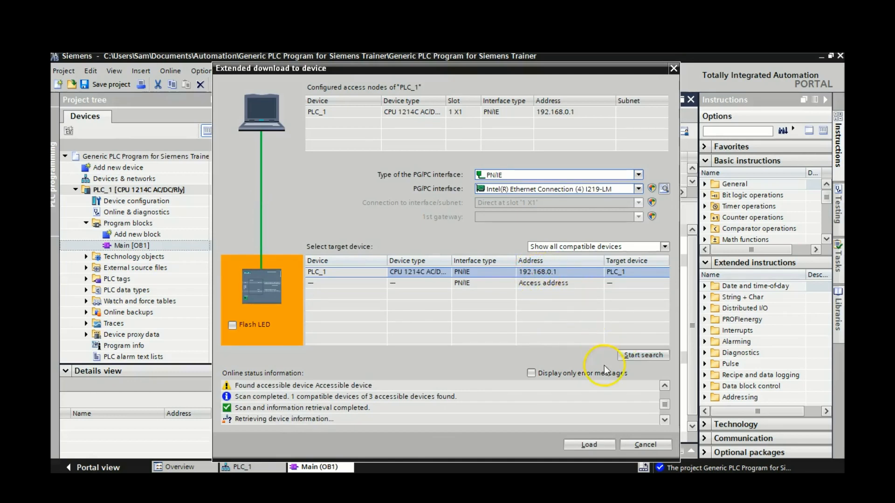
pyautogui.moveTo(588, 445)
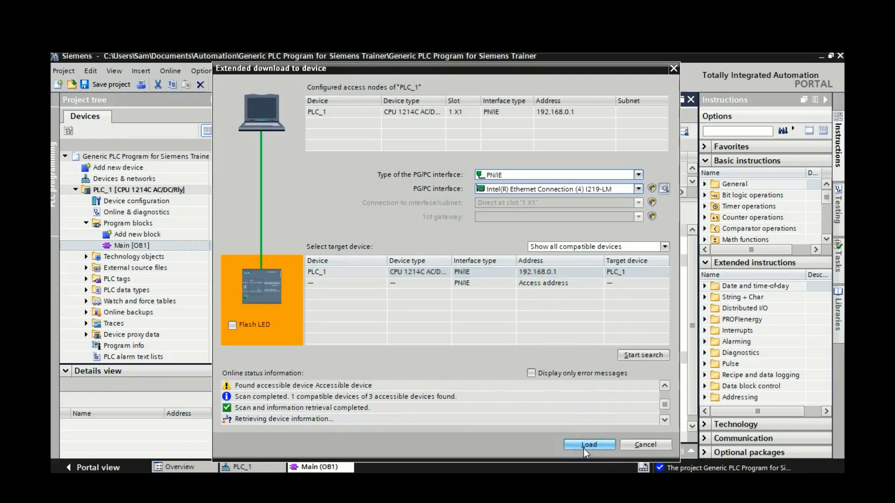
# Start the download to PLC_1, continue without synchronization and set Stop modules to Stop all
pyautogui.click(588, 445)
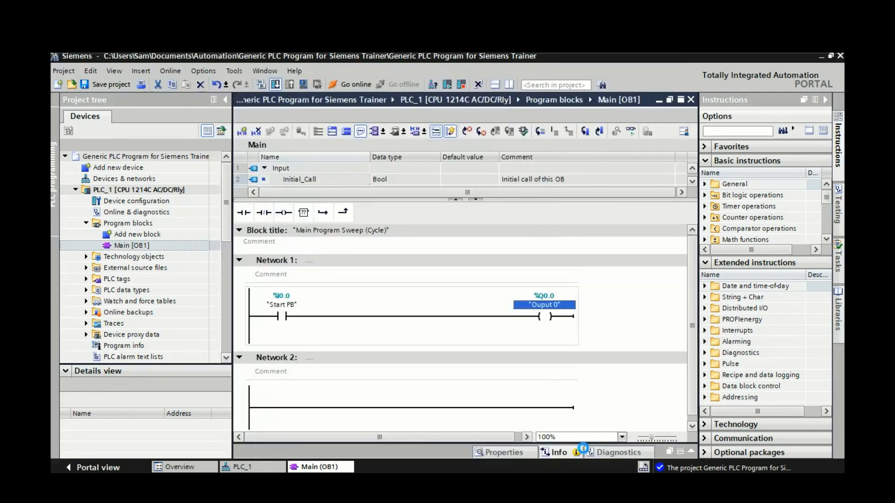
pyautogui.click(274, 84)
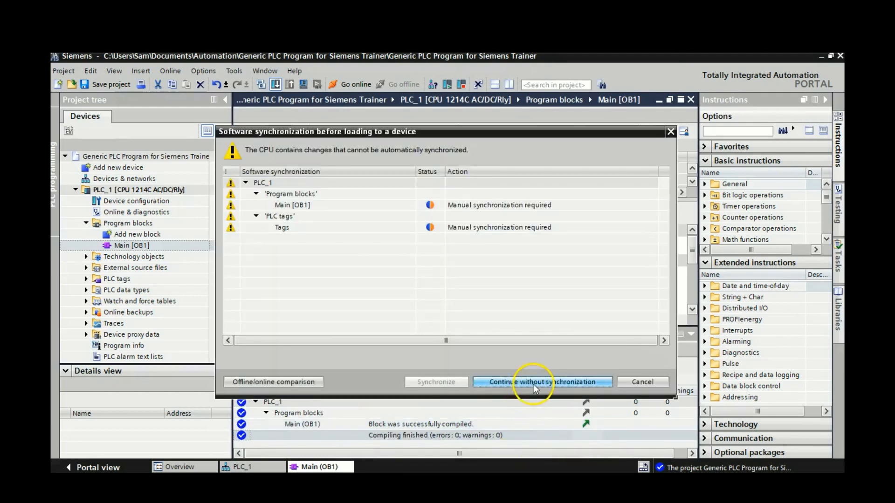
pyautogui.click(540, 382)
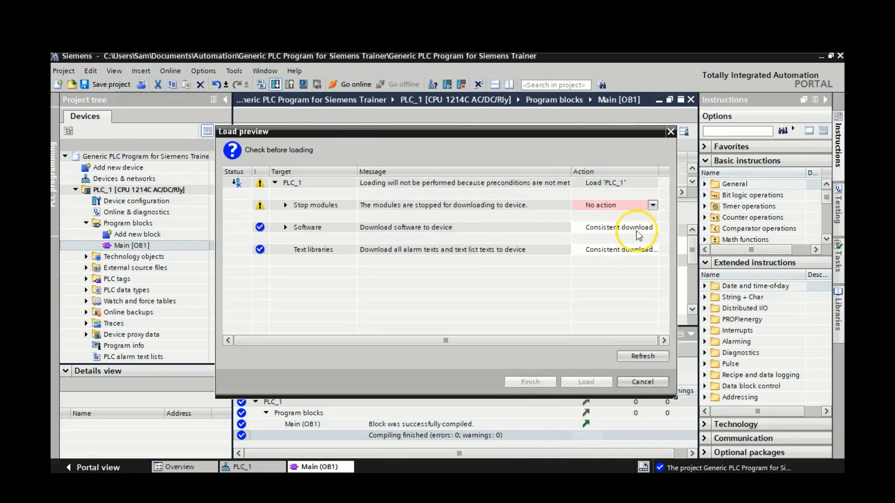
pyautogui.click(652, 205)
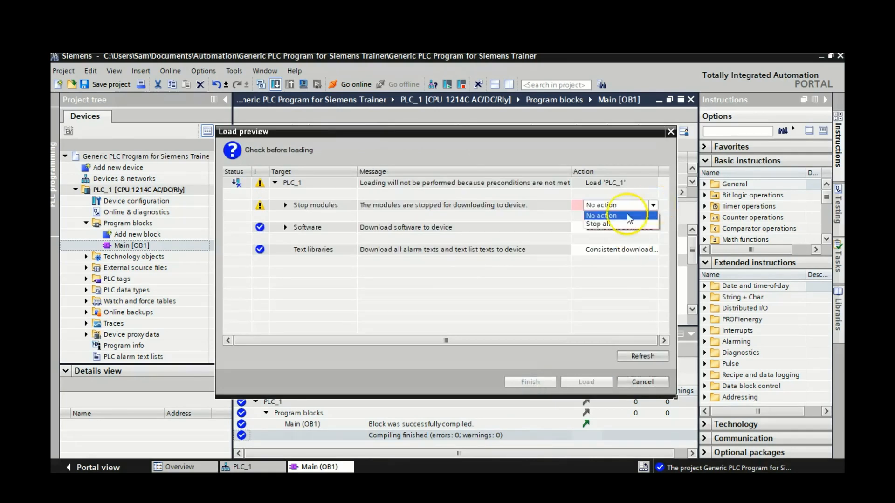
pyautogui.click(598, 223)
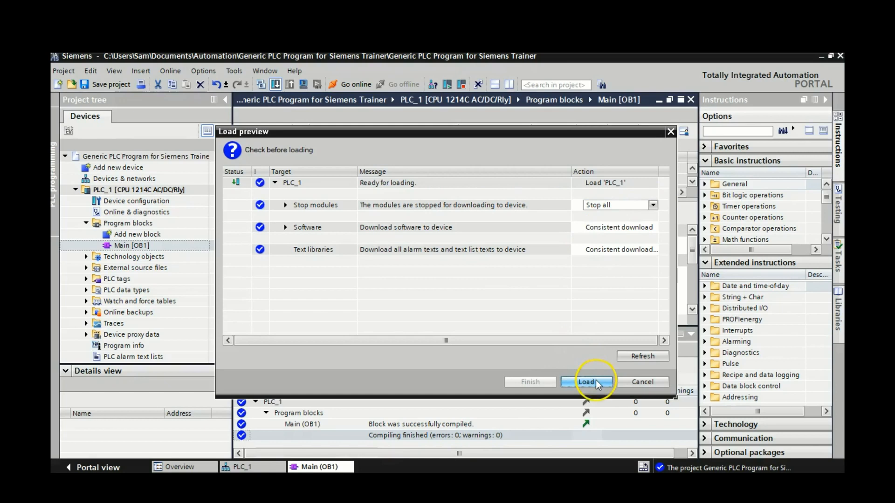
# Load the program and finish with Start module so the CPU restarts without errors
pyautogui.click(587, 382)
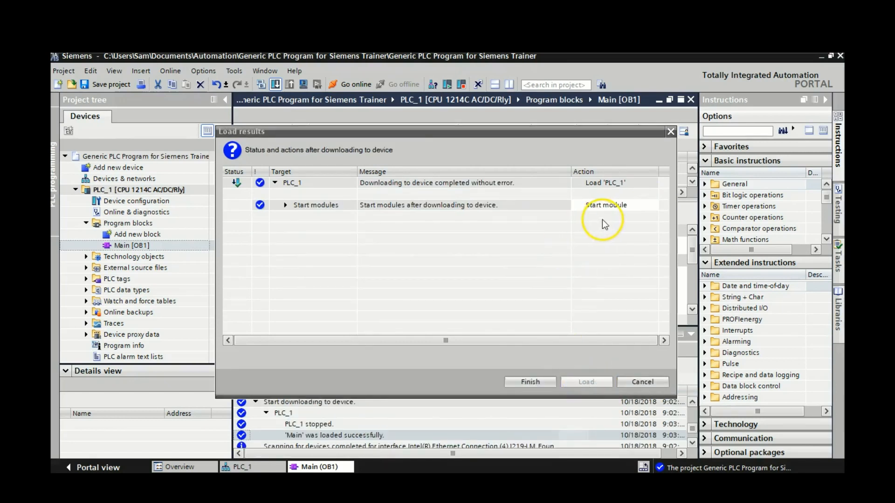
pyautogui.click(528, 382)
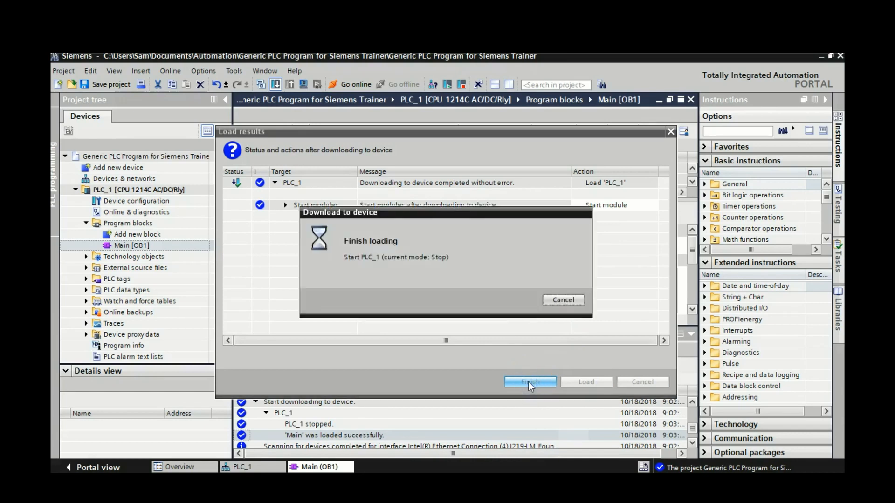
pyautogui.click(530, 382)
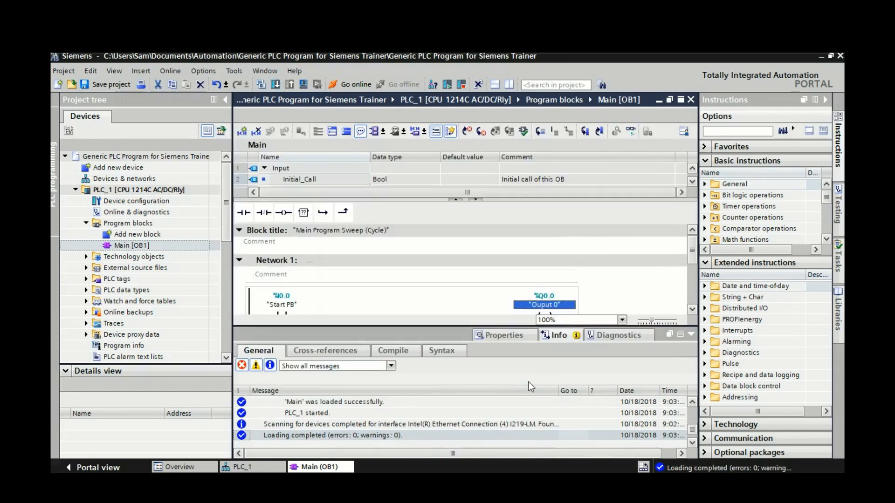
# Go online with monitoring on Main [OB1], keep the CPU in RUN, and observe Network 1's power flow
pyautogui.click(688, 335)
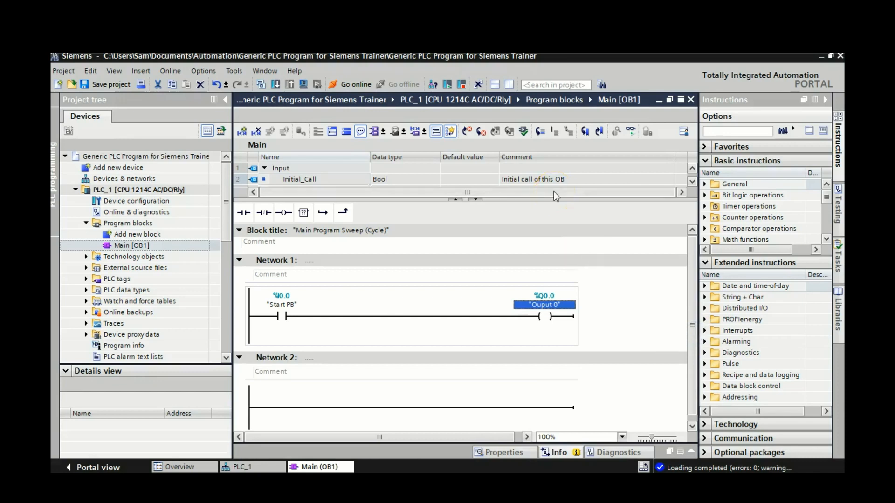
pyautogui.moveTo(630, 132)
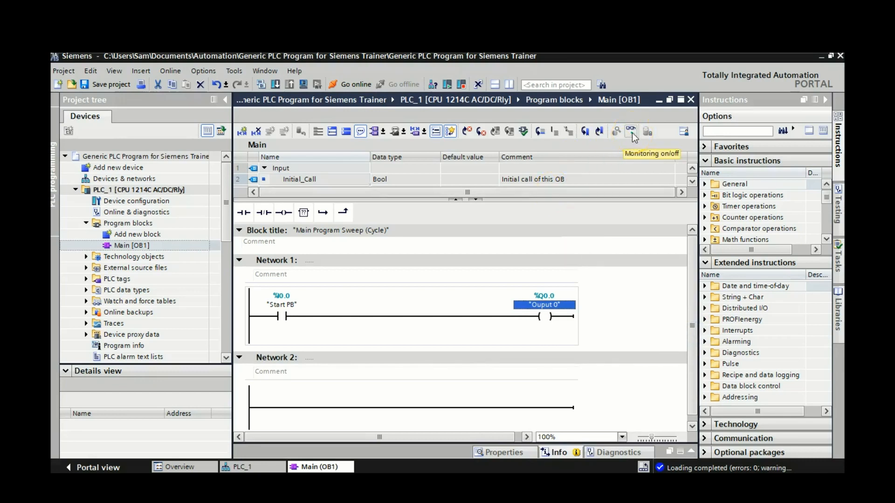
pyautogui.click(354, 84)
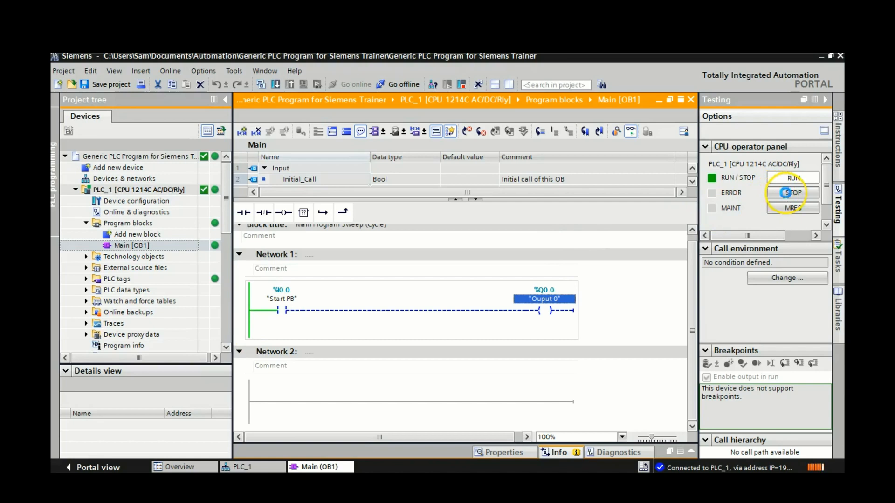
pyautogui.click(792, 192)
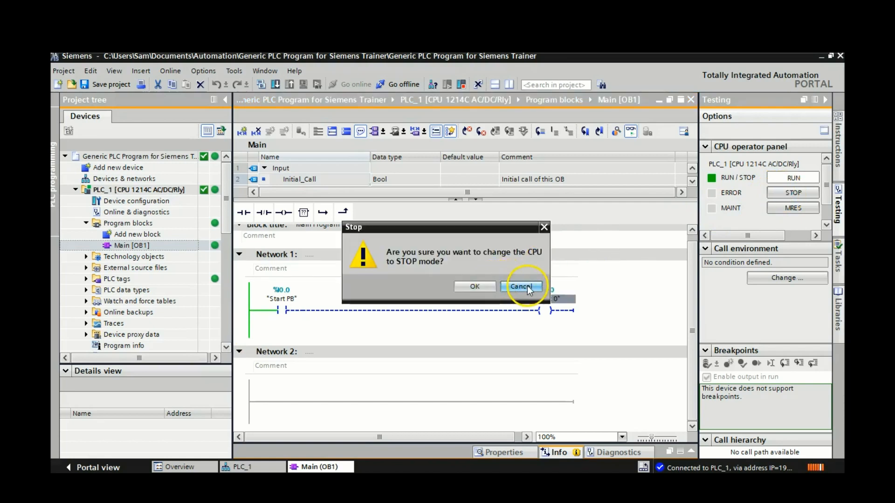
pyautogui.click(519, 286)
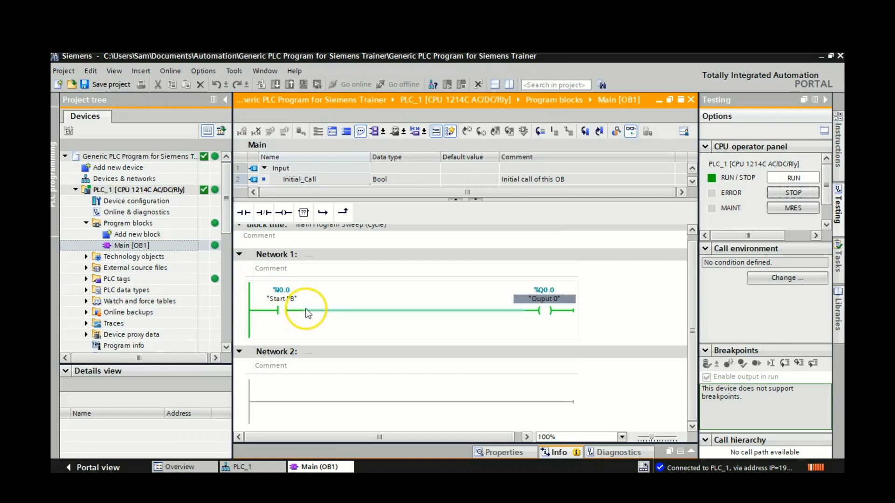
pyautogui.moveTo(557, 313)
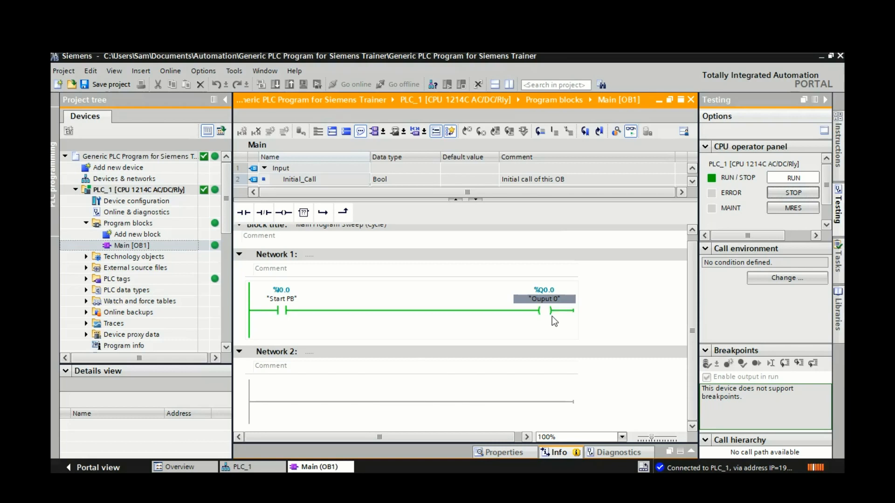
pyautogui.click(400, 310)
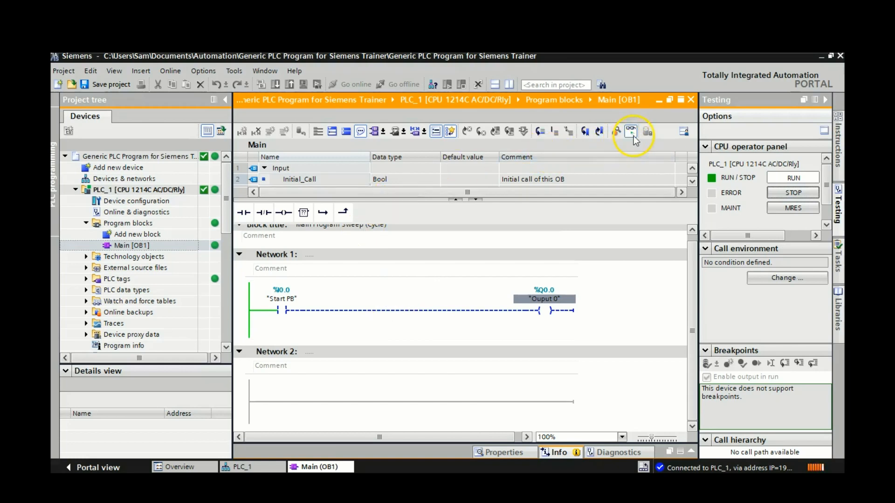
# Go offline from PLC_1, confirming the prompt, and save the project
pyautogui.click(402, 84)
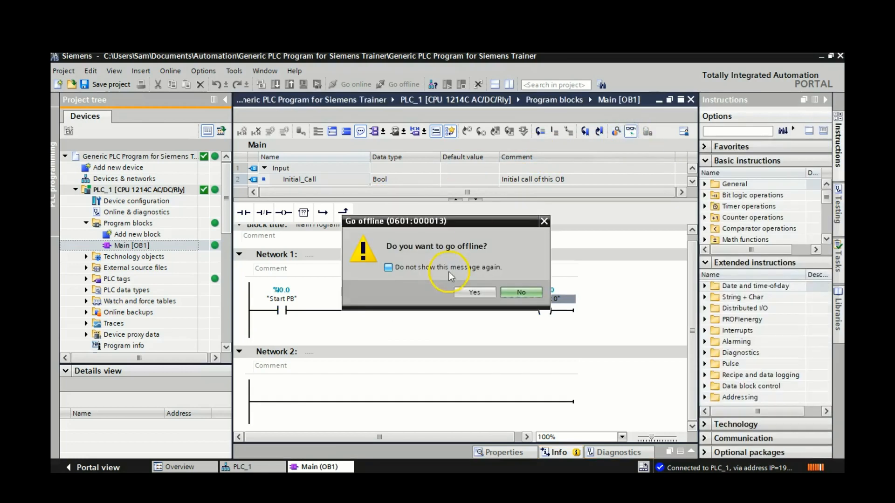
pyautogui.click(473, 292)
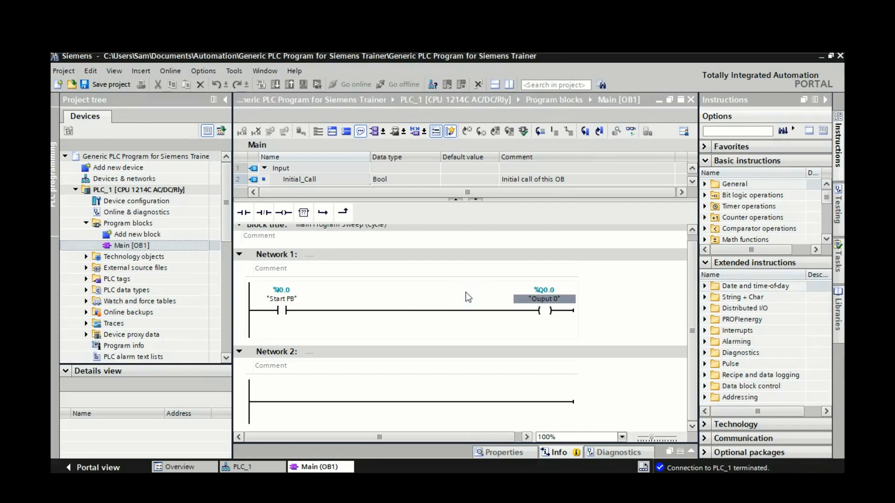
pyautogui.moveTo(128, 126)
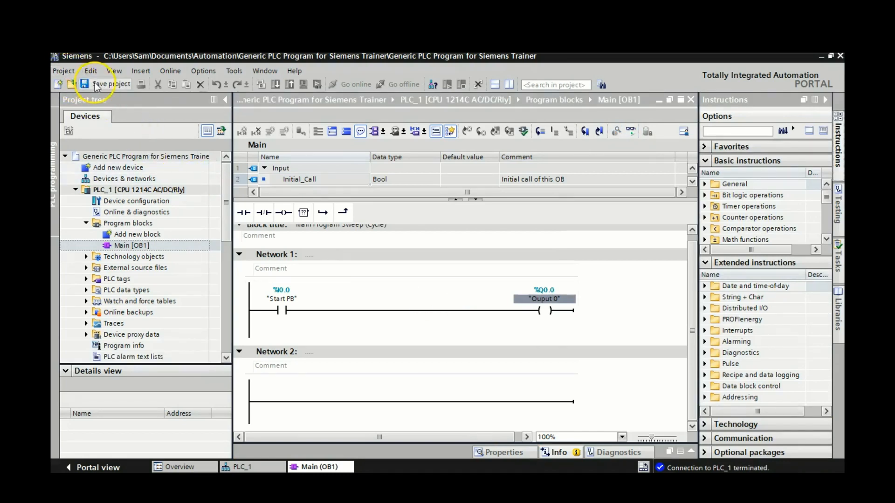
pyautogui.click(84, 83)
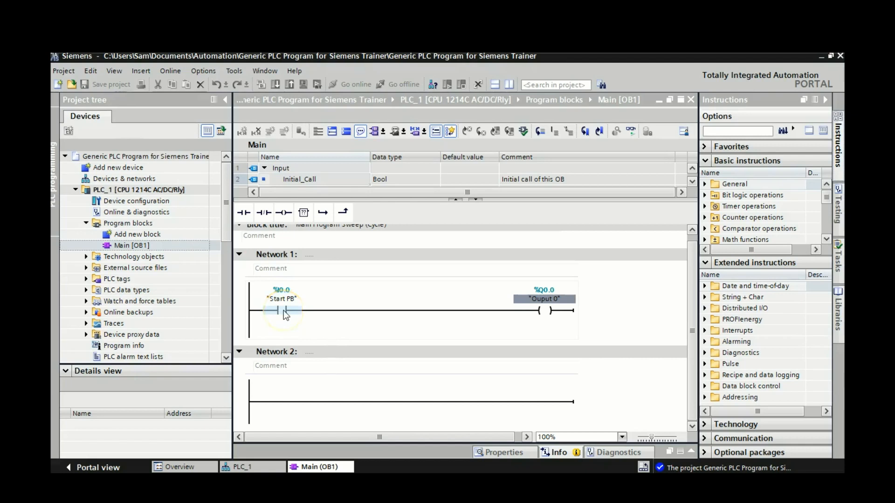
# Delete the Start PB contact and Output 0 coil from Network 1 and save the empty template
pyautogui.click(283, 309)
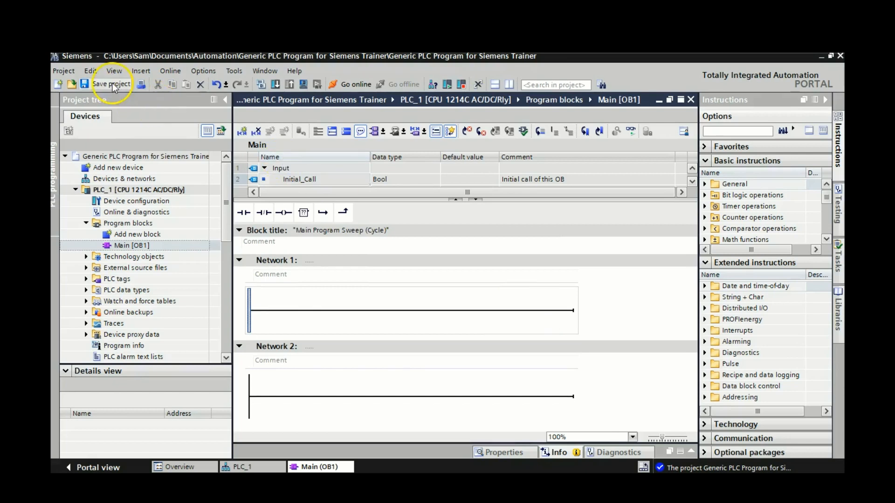
pyautogui.click(112, 84)
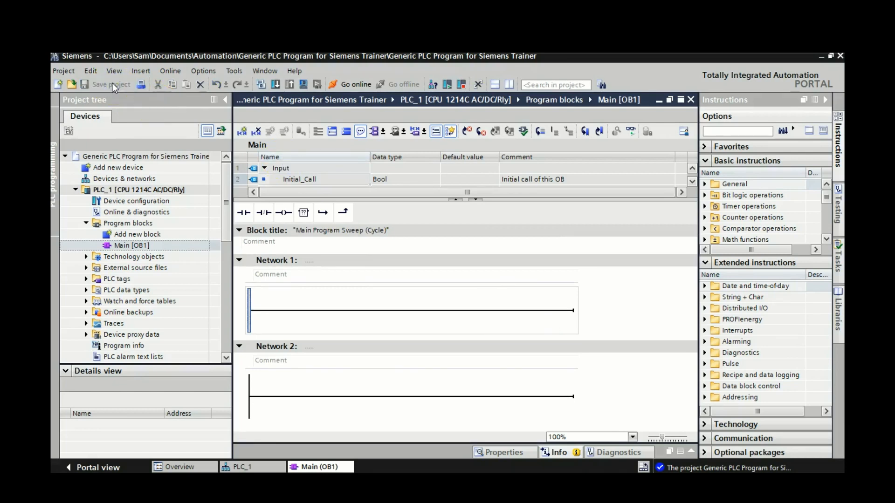